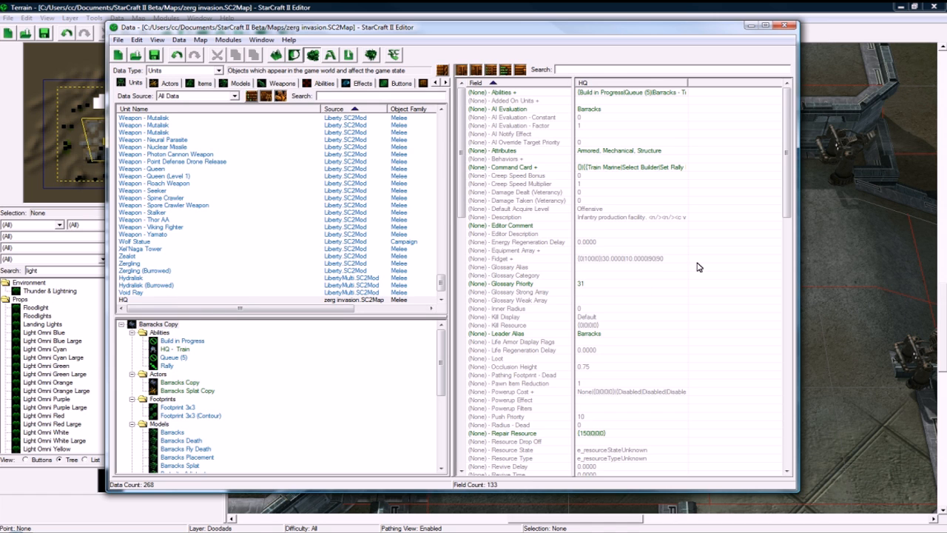
# - Bring up the HQ unit's Command Card settings in the Data editor
pyautogui.click(133, 293)
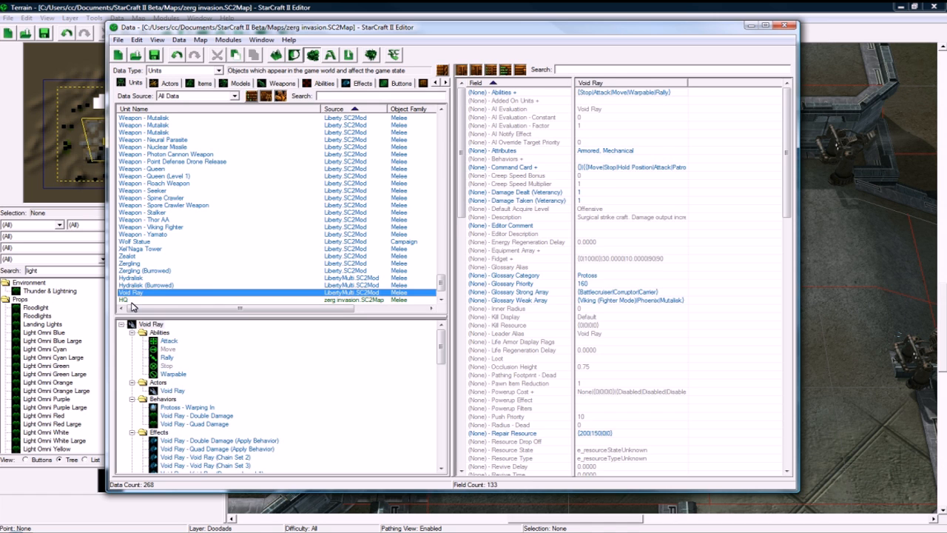
pyautogui.click(148, 299)
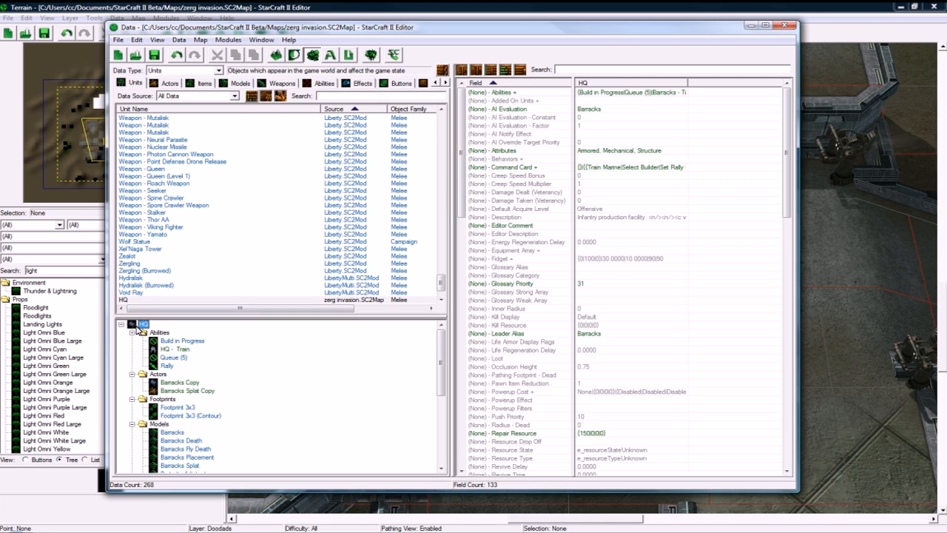
pyautogui.moveTo(598, 160)
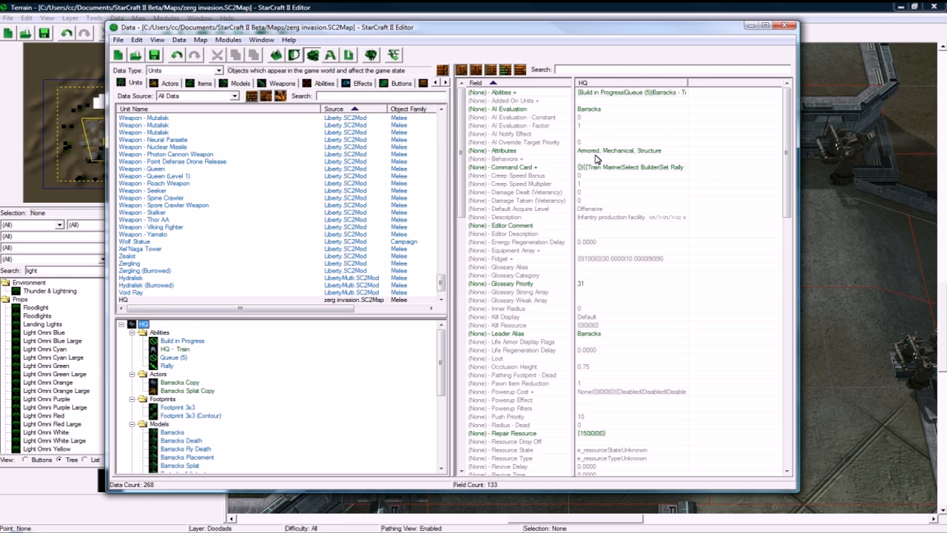
pyautogui.click(633, 166)
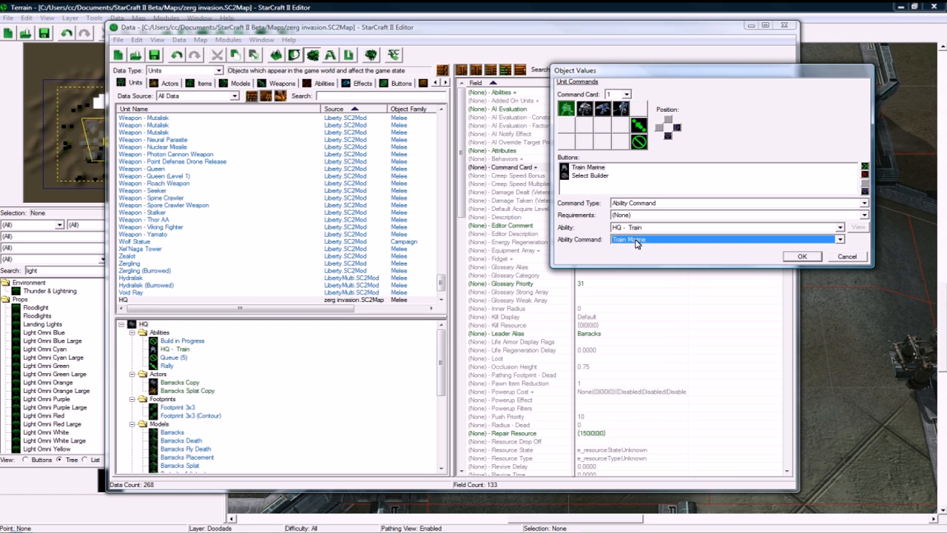
# - Assign HQ - Train with matching commands to the Train Marauder and Train Ghost buttons and confirm
pyautogui.click(840, 240)
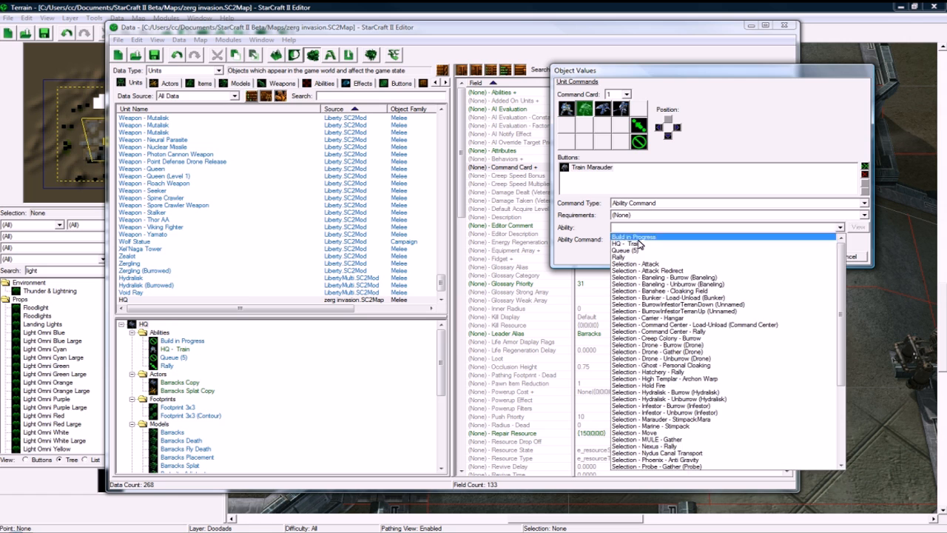
pyautogui.click(633, 243)
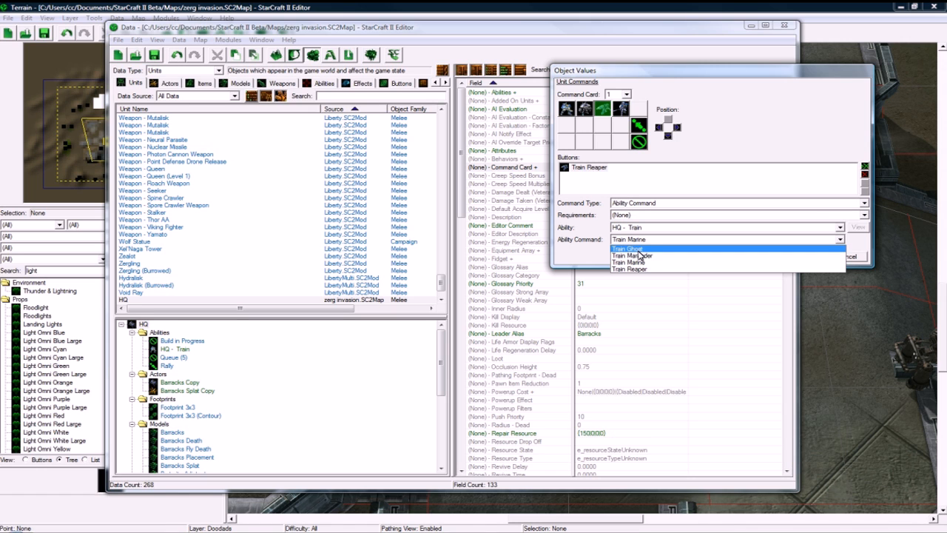
pyautogui.click(630, 270)
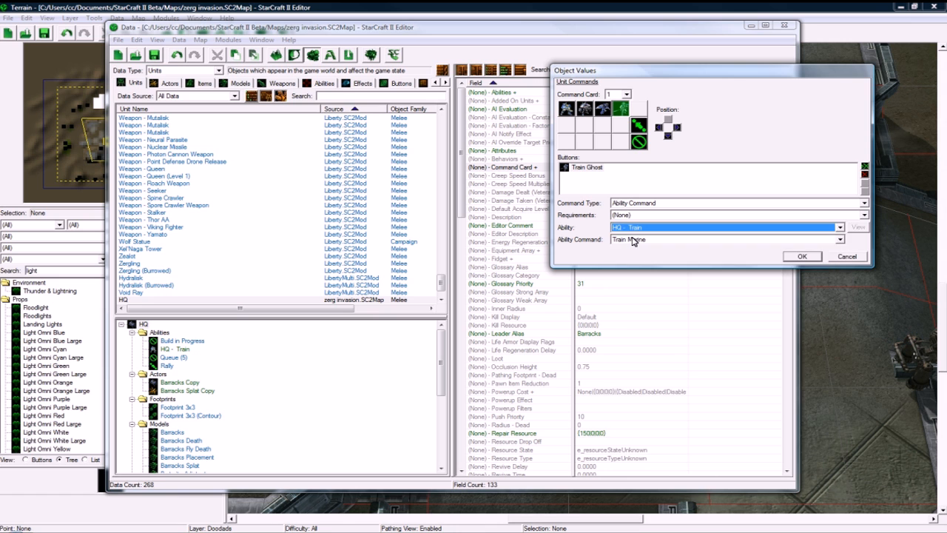
pyautogui.click(725, 240)
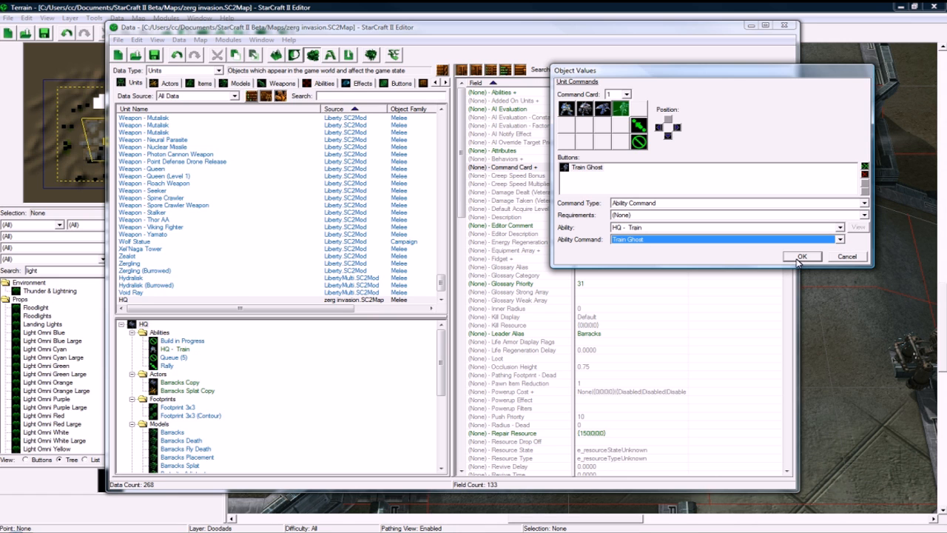
pyautogui.click(802, 256)
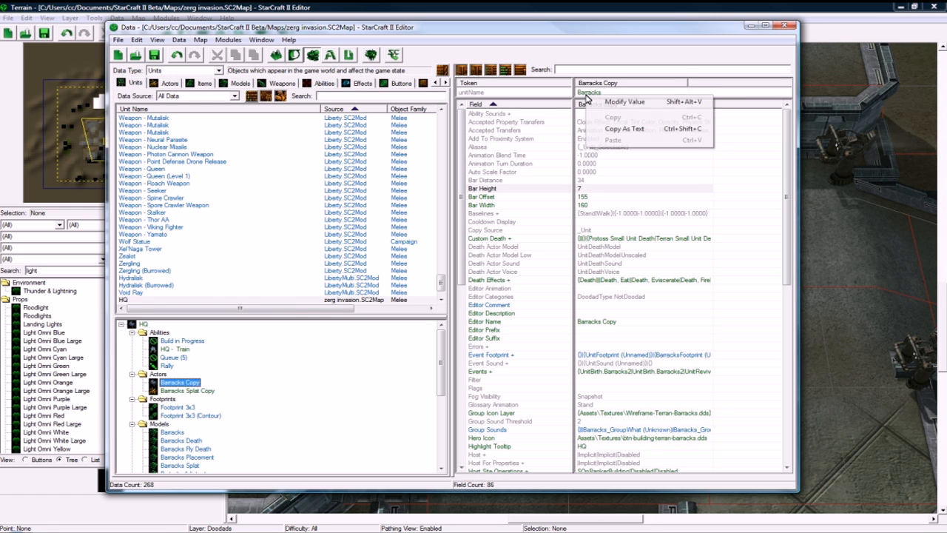
pyautogui.click(624, 100)
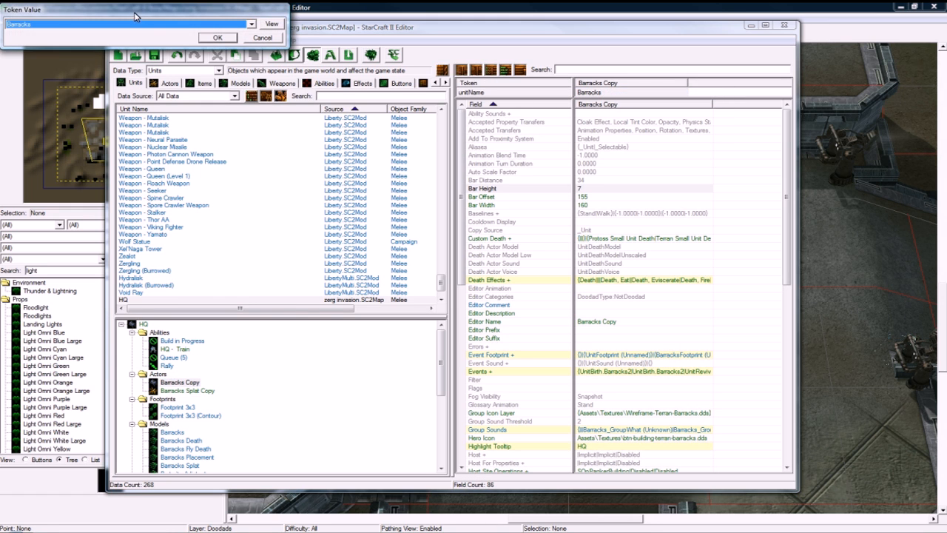
pyautogui.click(251, 23)
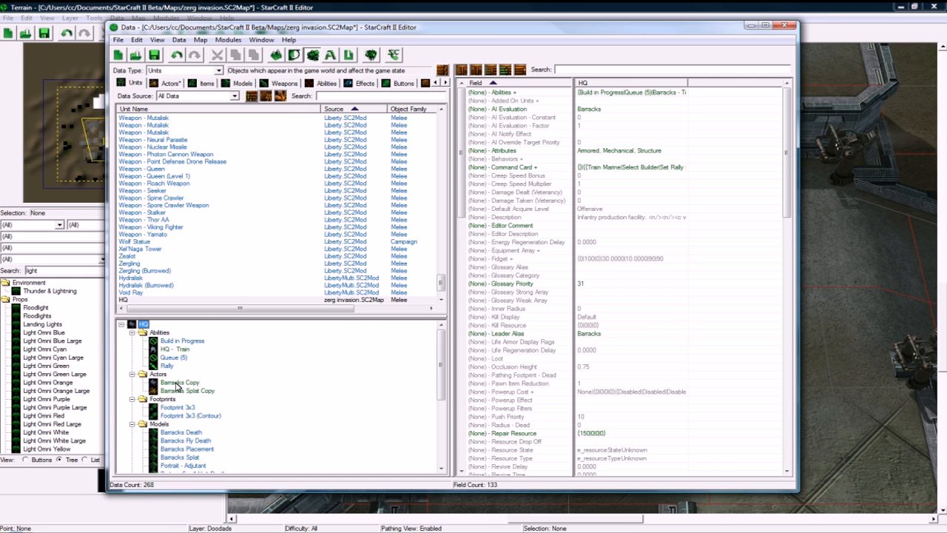
# - Set the Barracks Copy actor's model to Supply Depot
pyautogui.click(179, 382)
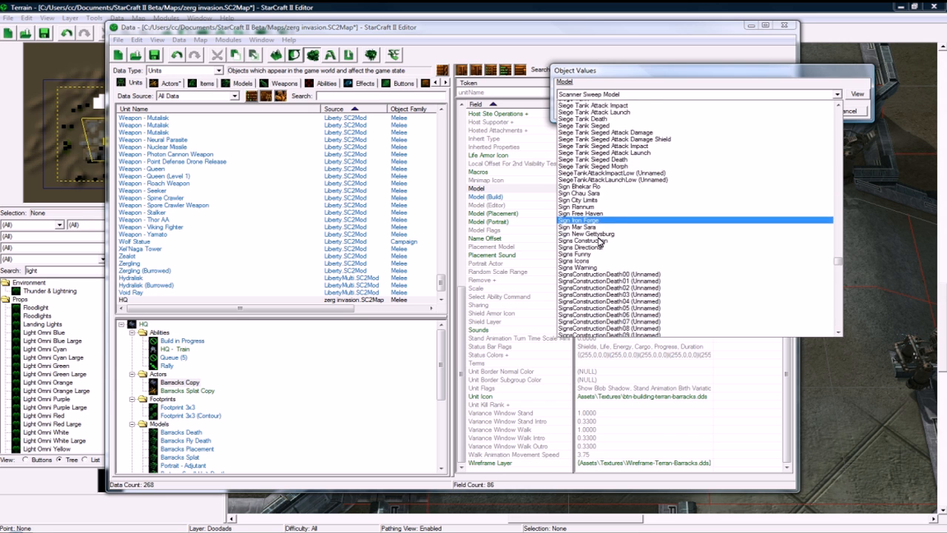
pyautogui.scroll(-3)
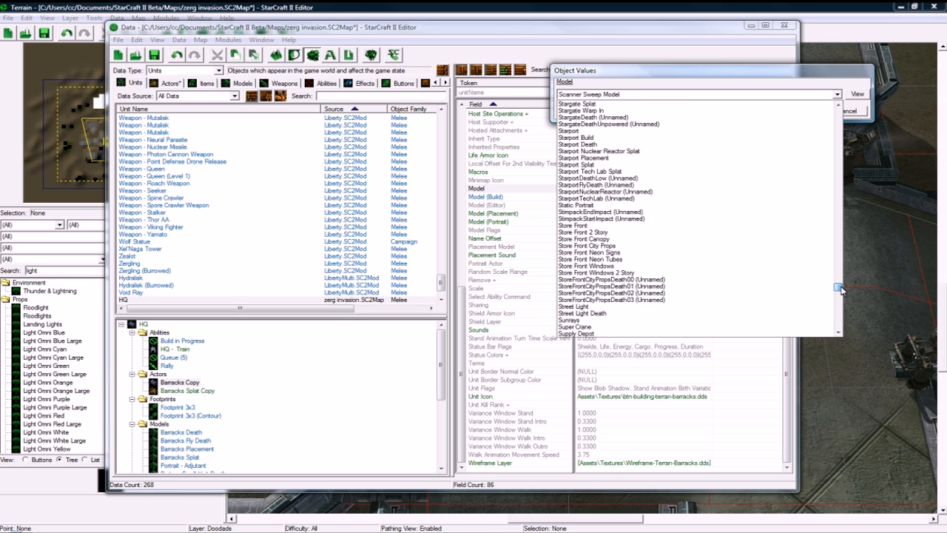
pyautogui.click(575, 333)
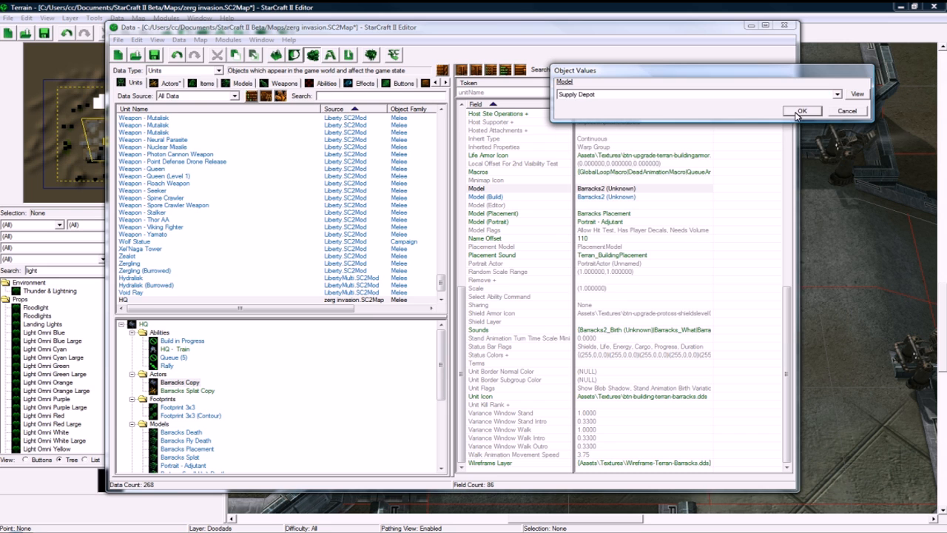
pyautogui.click(802, 111)
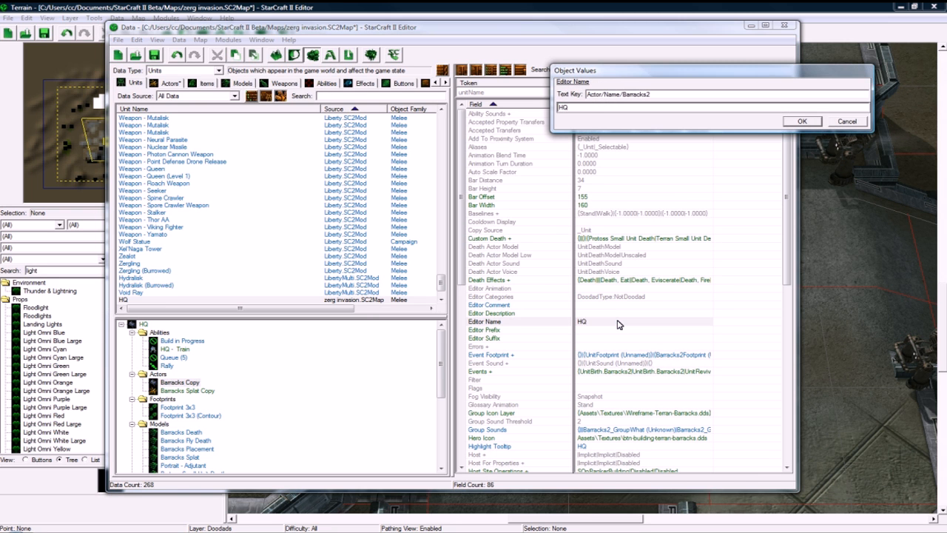
# - Rename the actor's editor name to HQ
pyautogui.click(803, 122)
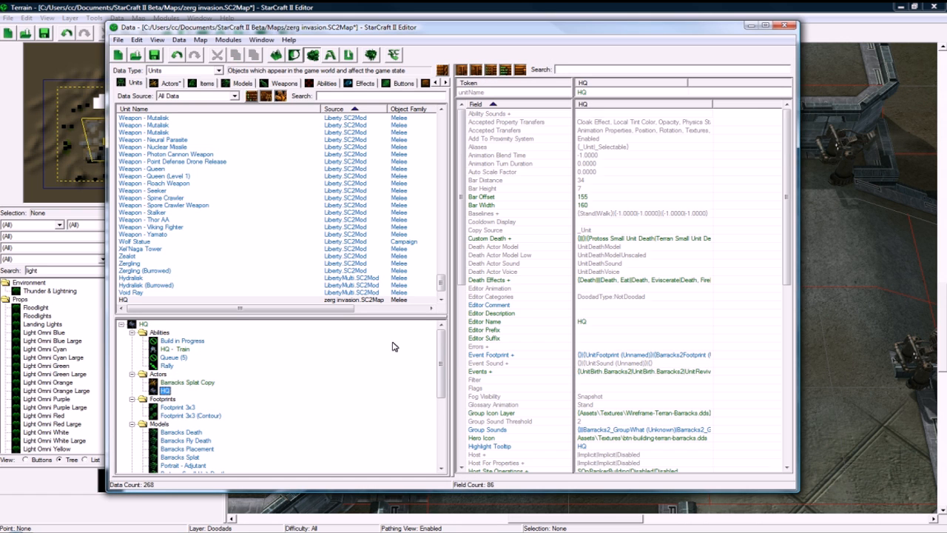
pyautogui.click(186, 382)
pyautogui.write('HQ Splat')
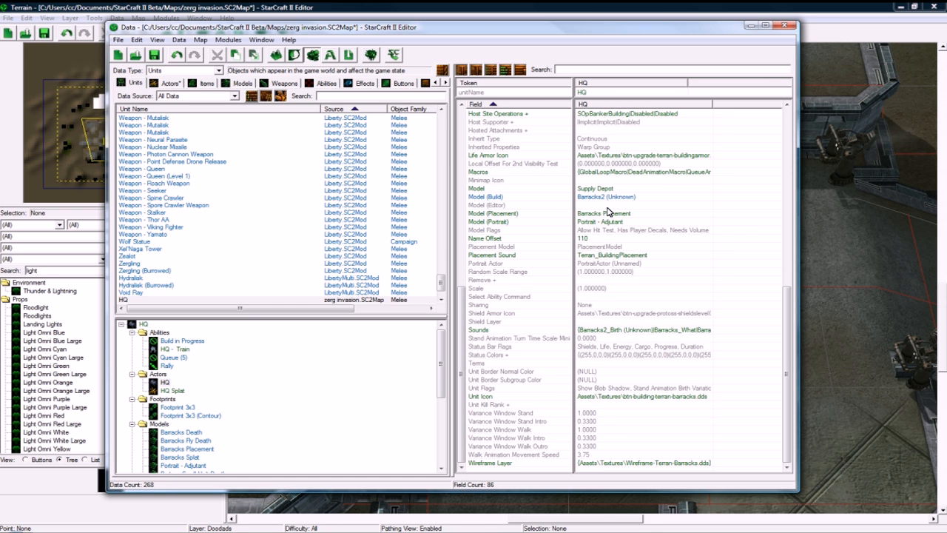
# - Set the Barracks Splat Copy actor's model to Supply Depot Splat
pyautogui.click(595, 195)
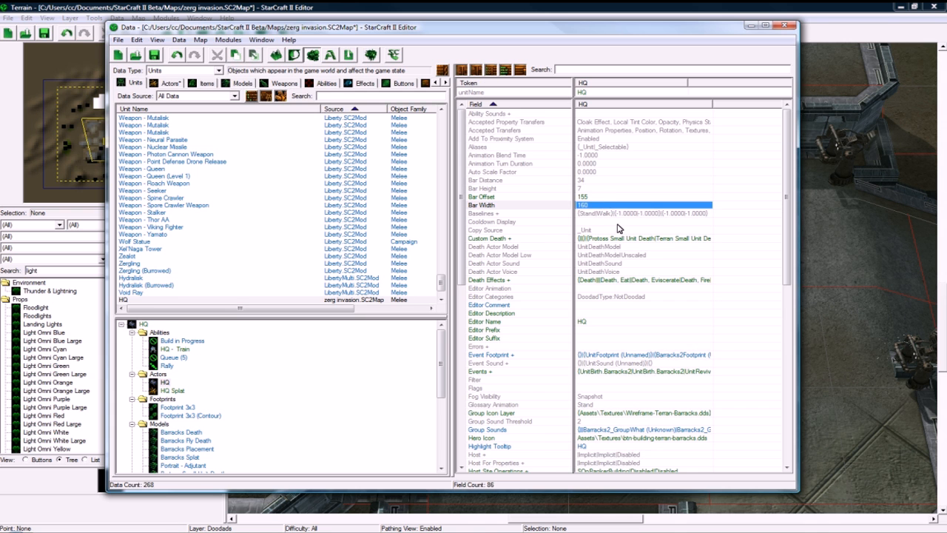
pyautogui.scroll(-3)
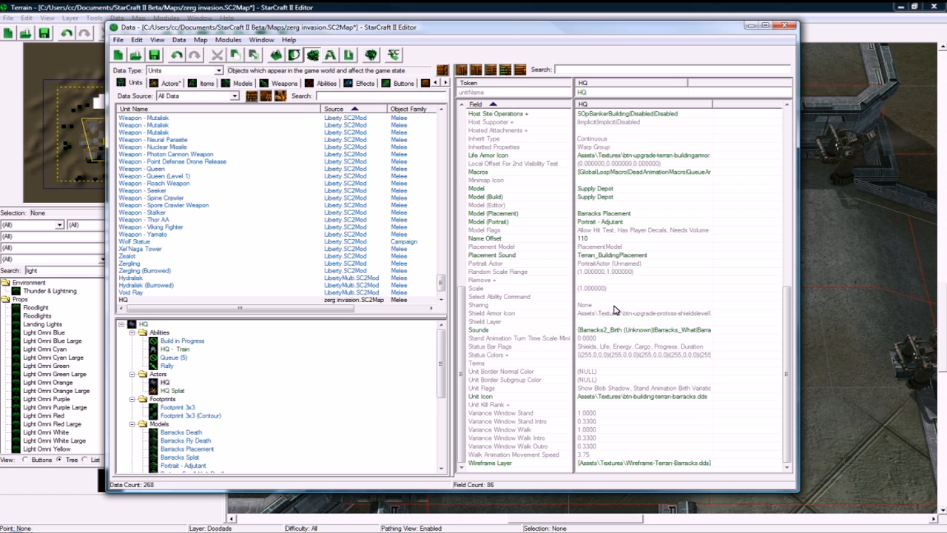
pyautogui.click(171, 391)
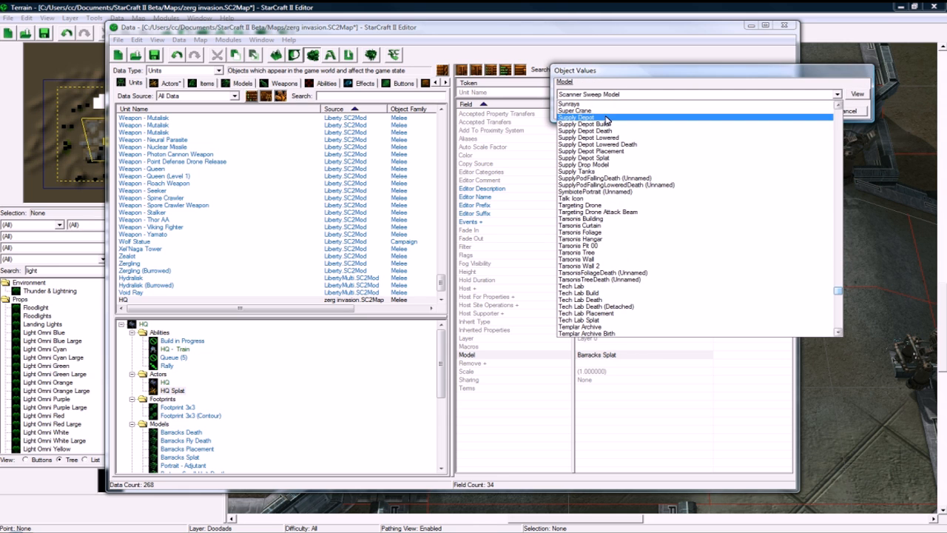
pyautogui.click(584, 157)
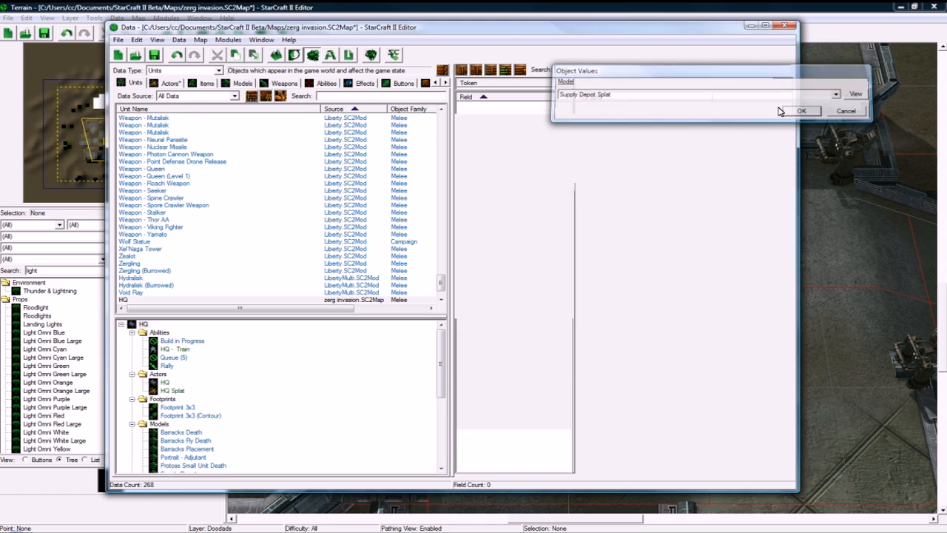
pyautogui.click(801, 110)
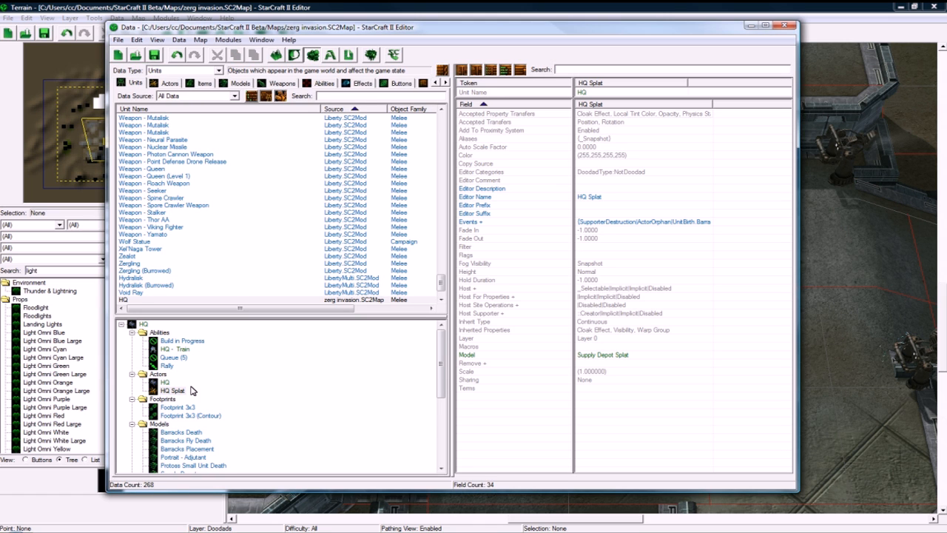
# - Set the HQ unit's placement footprint to Footprint 2x2 and return to the map
pyautogui.click(166, 381)
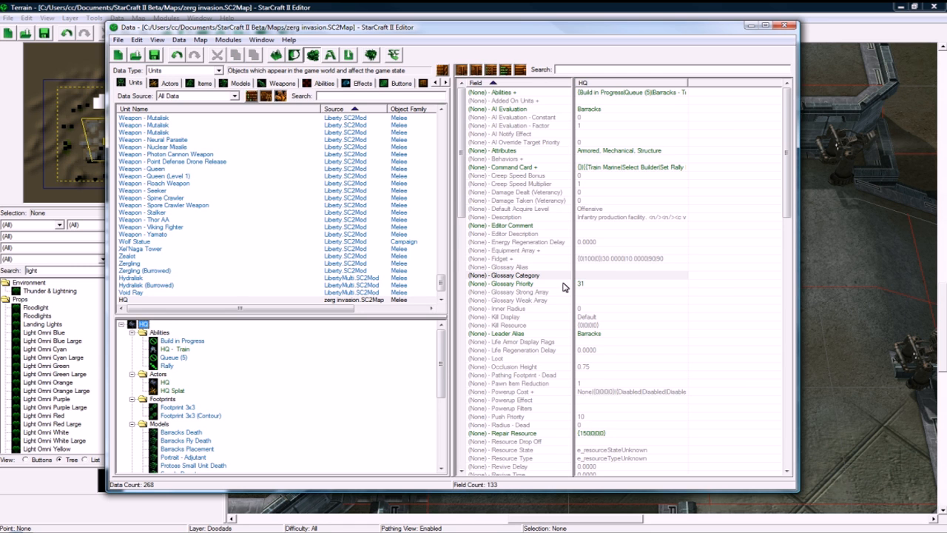
pyautogui.scroll(-3)
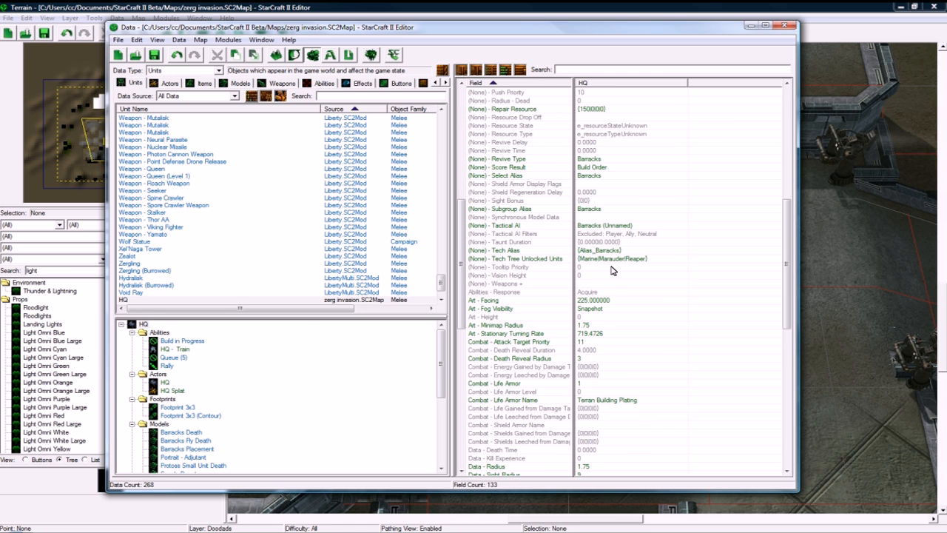
pyautogui.scroll(-3)
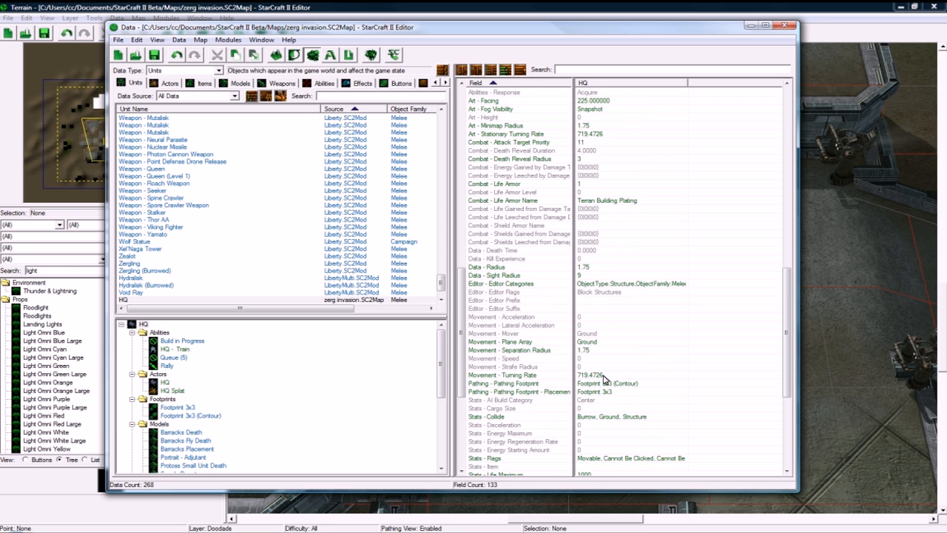
pyautogui.click(607, 381)
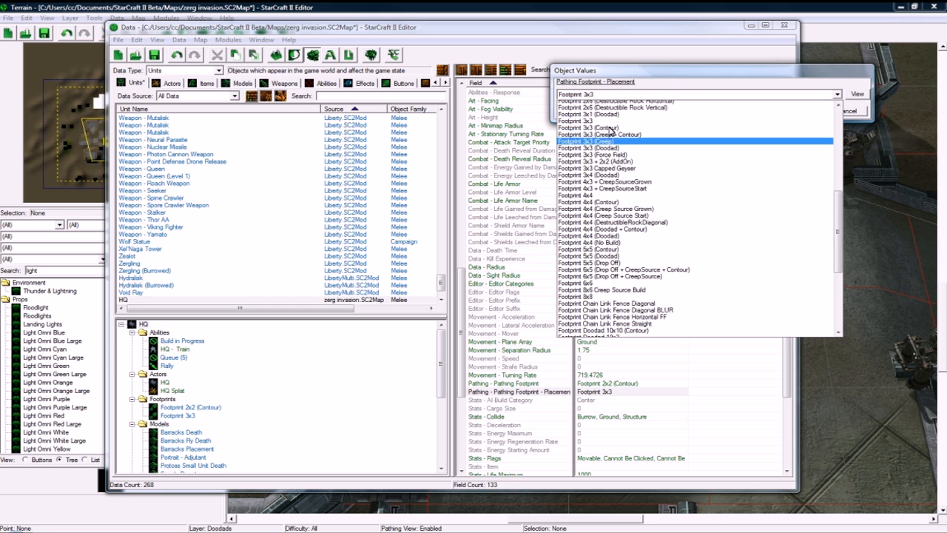
pyautogui.click(584, 100)
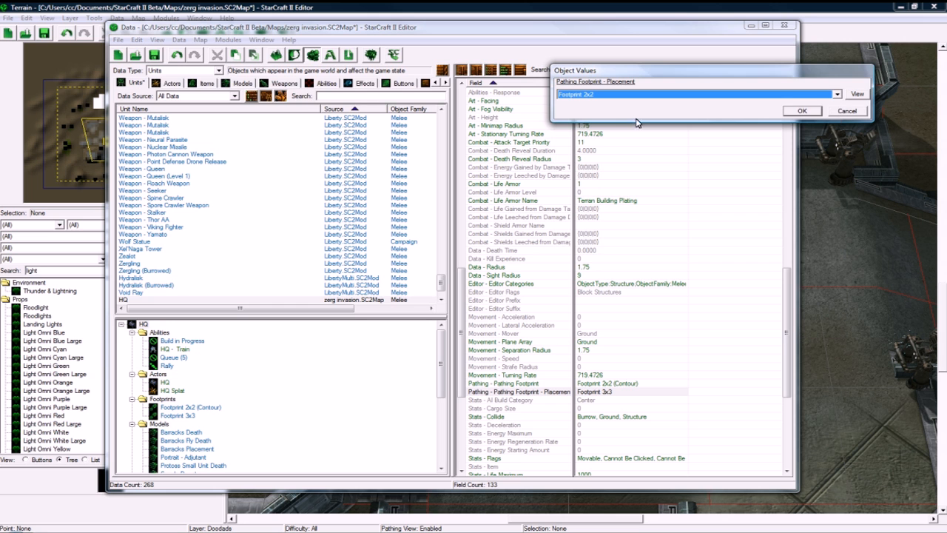
pyautogui.click(802, 110)
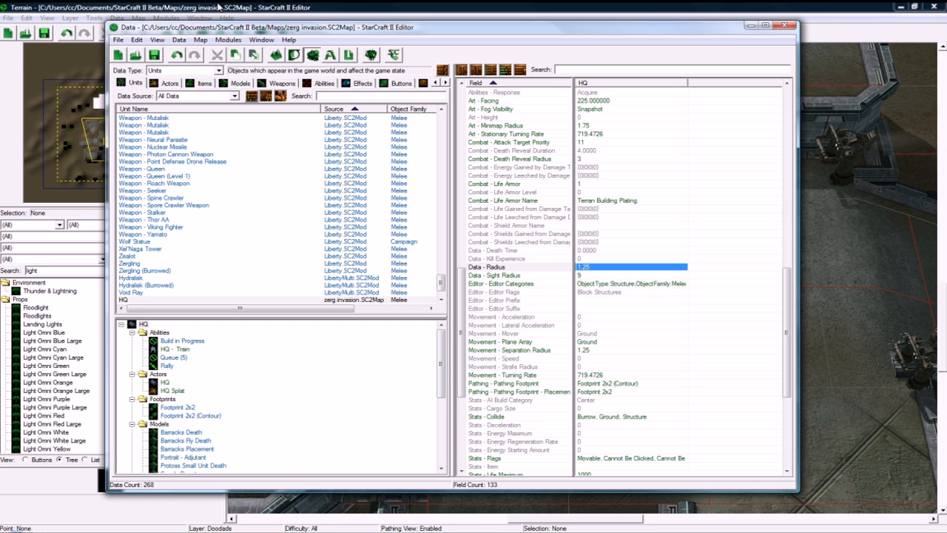
pyautogui.click(783, 23)
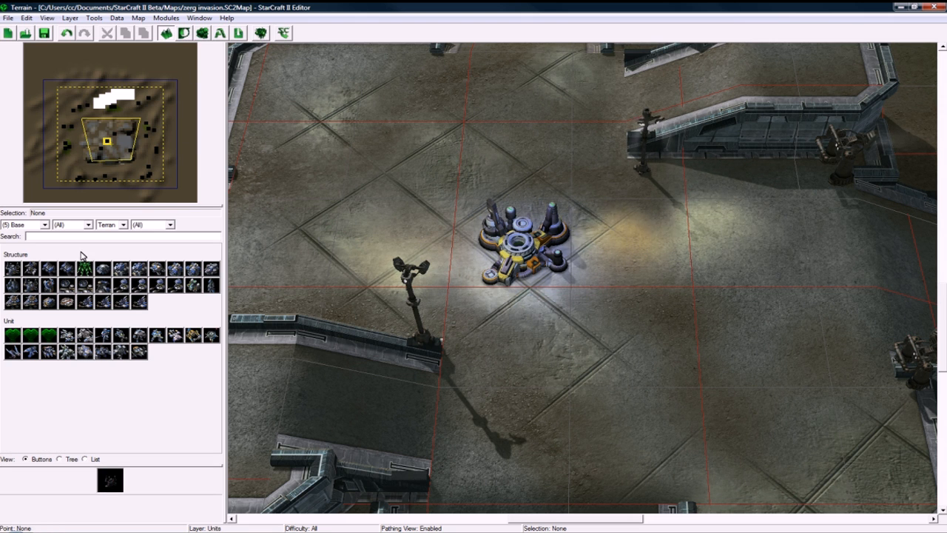
# - Set the Units palette player to Player 1 for newly placed structures
pyautogui.click(30, 270)
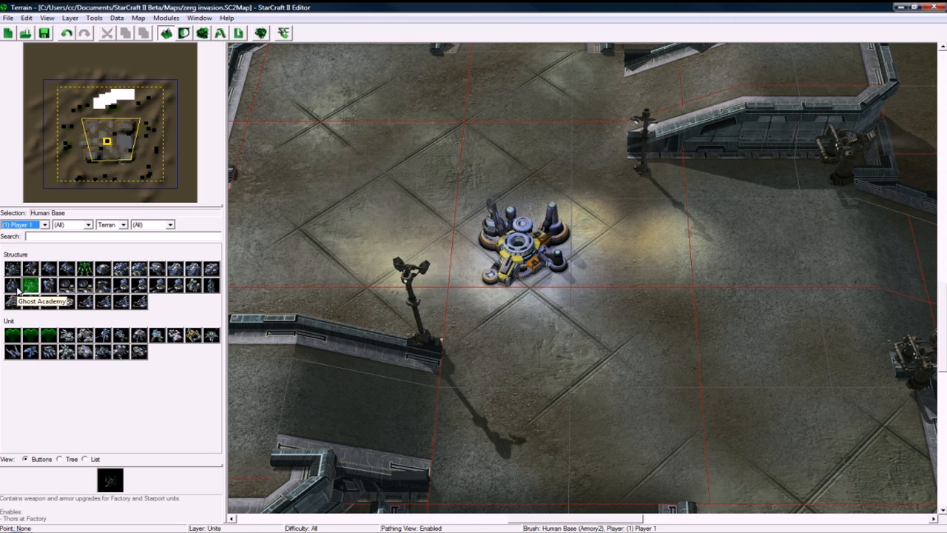
pyautogui.moveTo(47, 284)
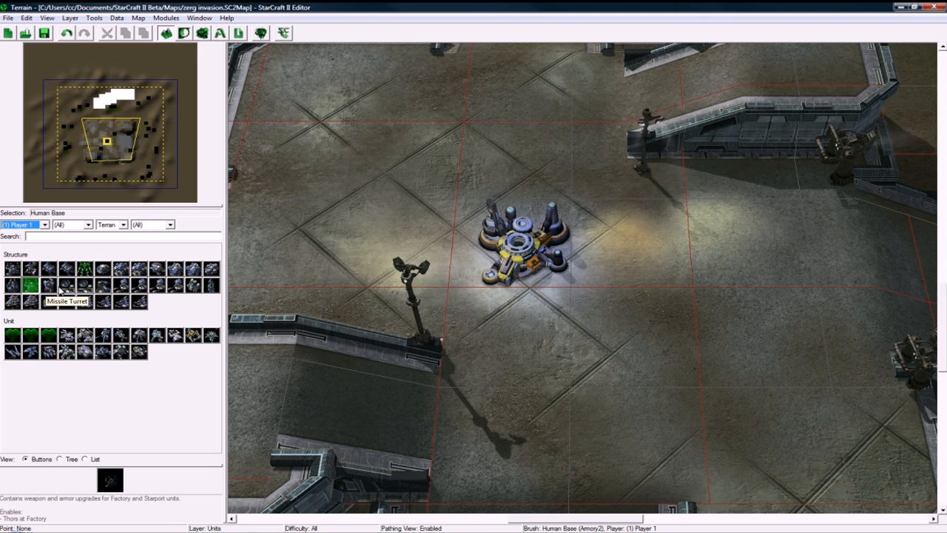
pyautogui.moveTo(210, 267)
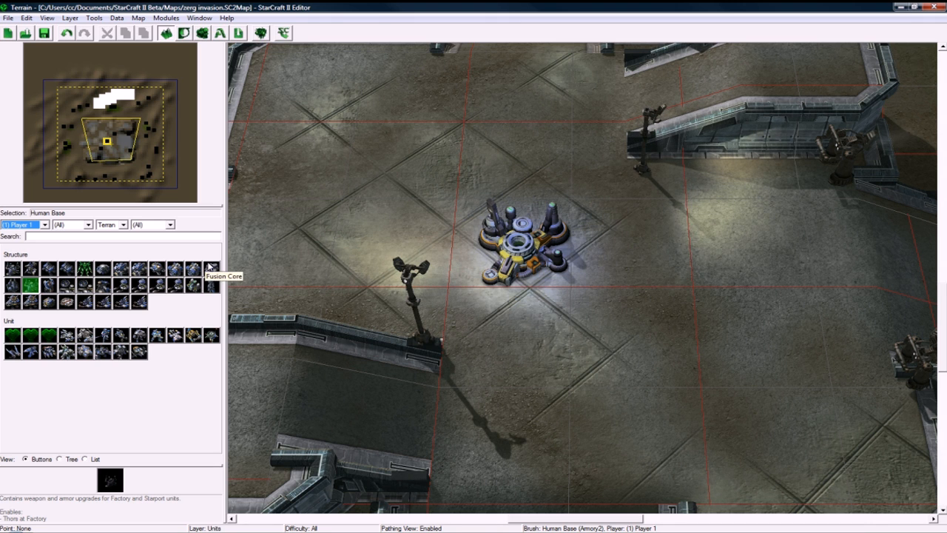
pyautogui.click(83, 269)
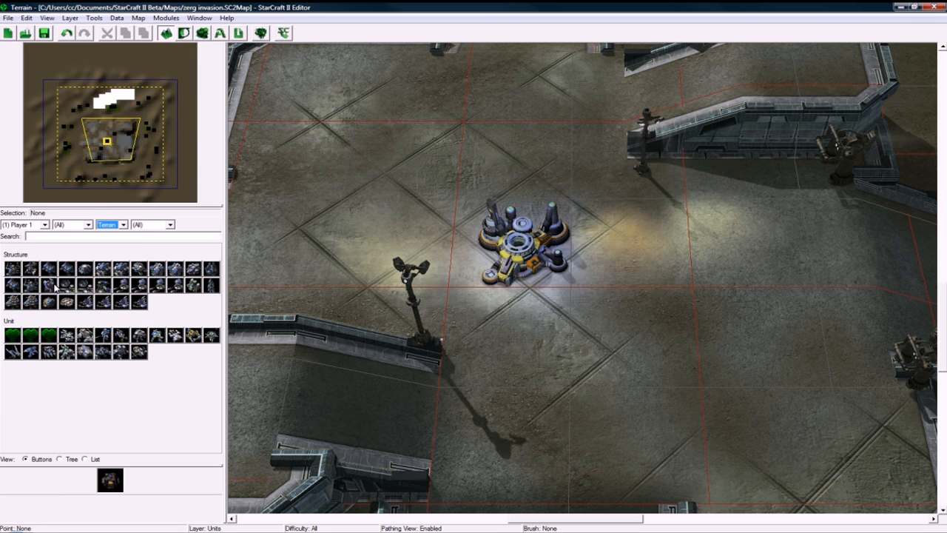
pyautogui.click(12, 285)
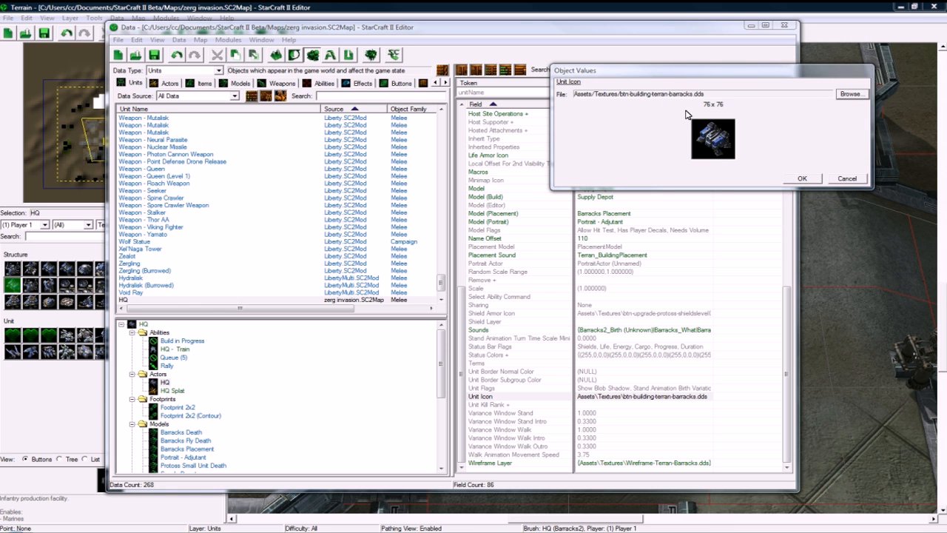
# - Browse the icon archive for the HQ's Unit Icon, searching for 'supply'
pyautogui.click(852, 94)
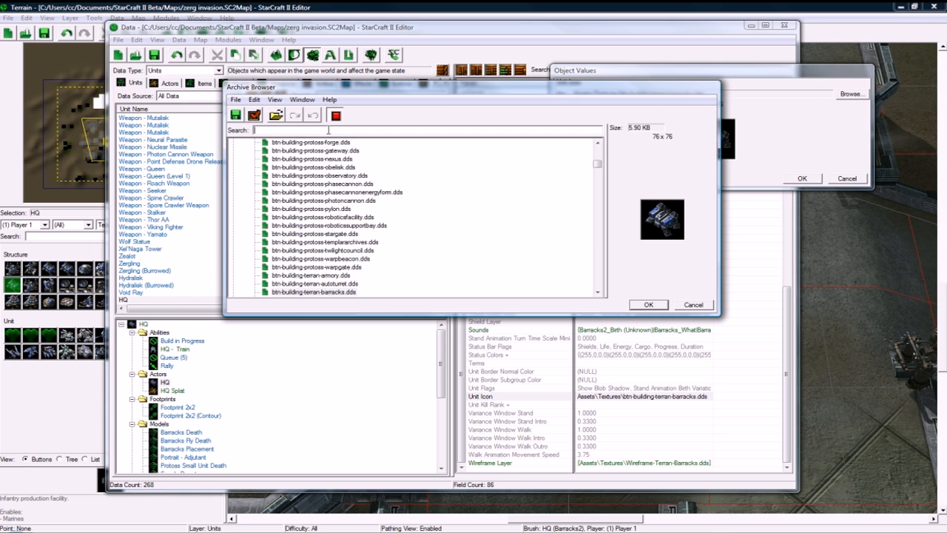
pyautogui.write('supply')
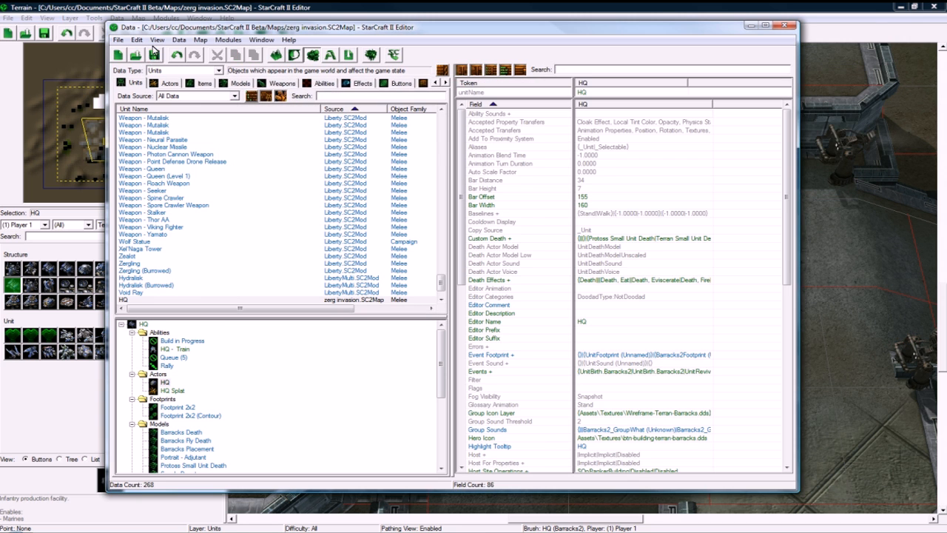
# - Close the Data Editor to return to the map for placing the HQ
pyautogui.click(785, 24)
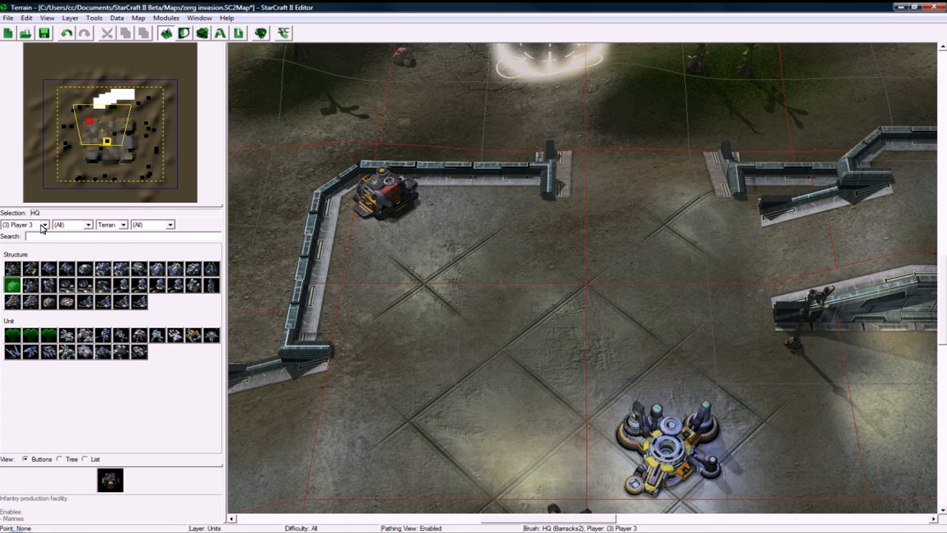
# - Place HQ structures for two players side by side along the top wall
pyautogui.click(43, 225)
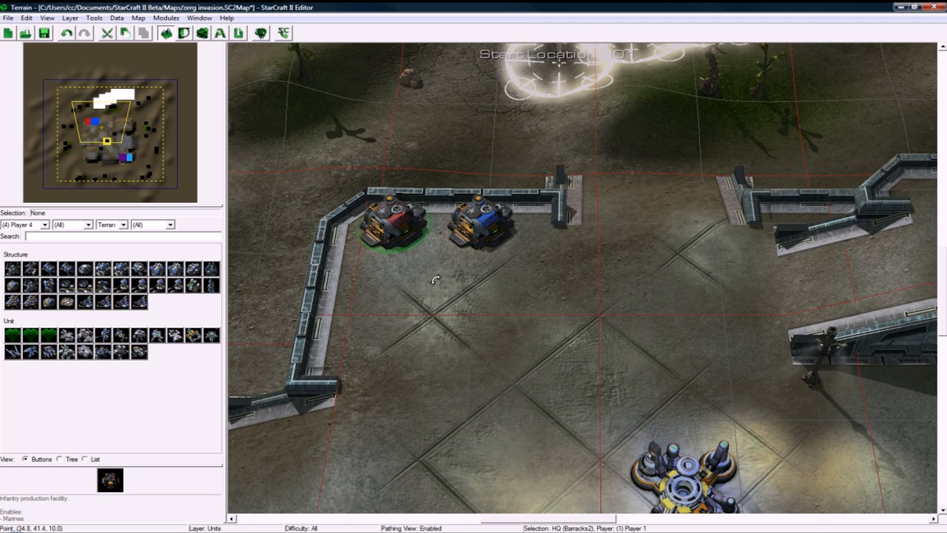
pyautogui.click(45, 17)
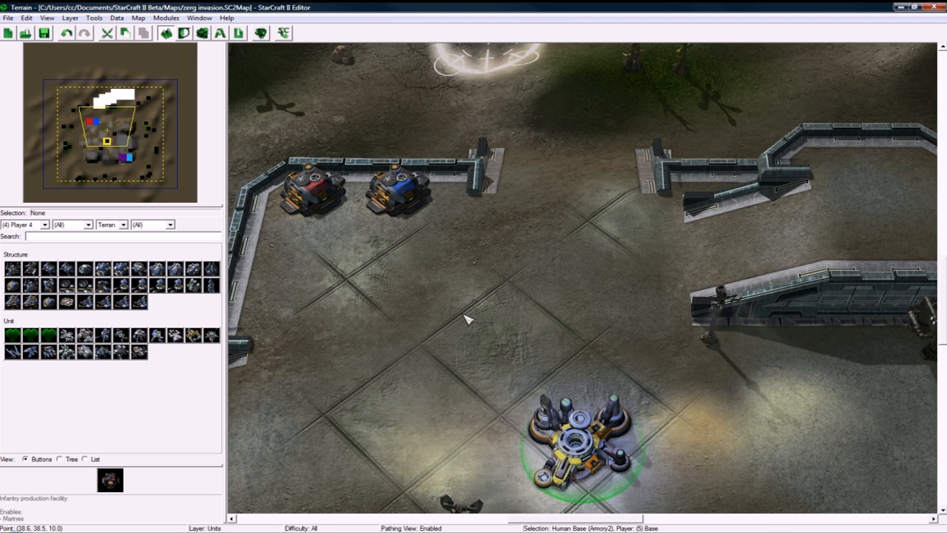
pyautogui.click(43, 224)
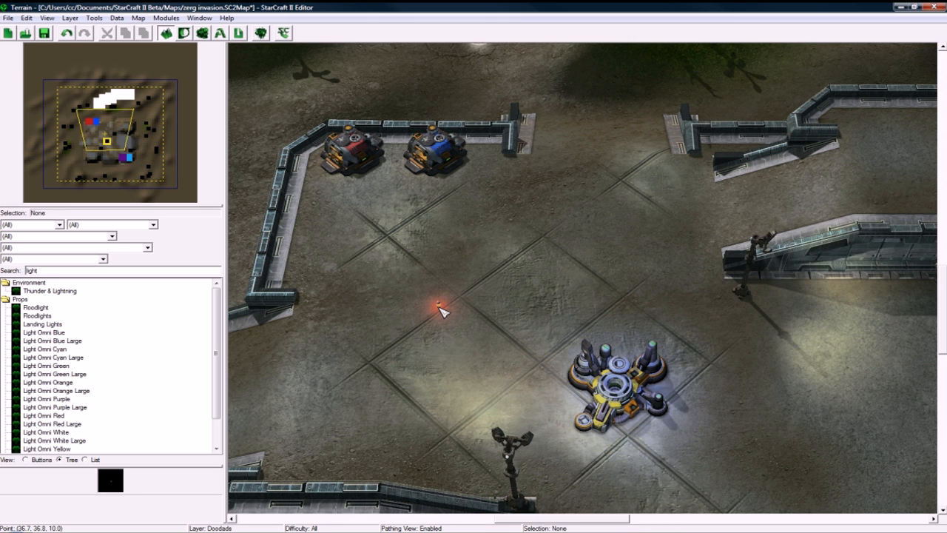
# - Pan the map view around the central base
pyautogui.click(438, 305)
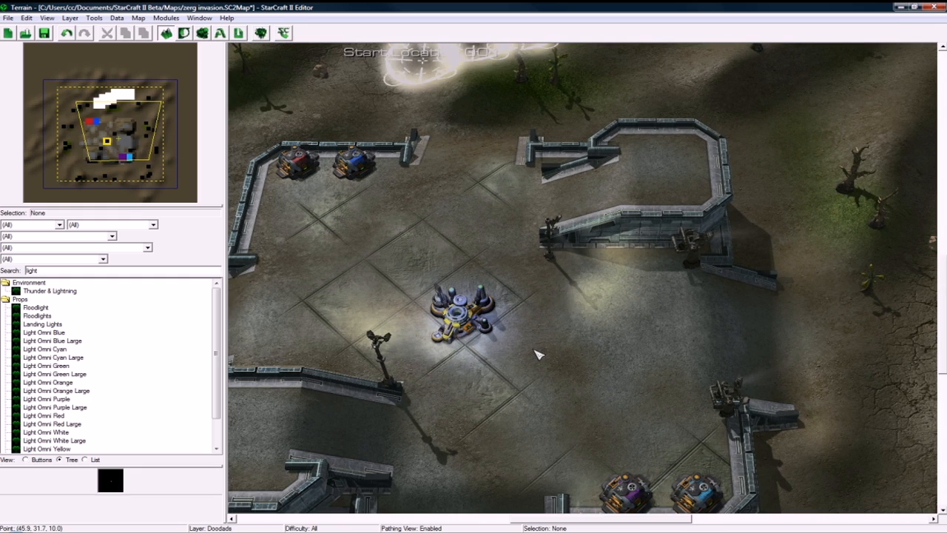
pyautogui.moveTo(264, 132)
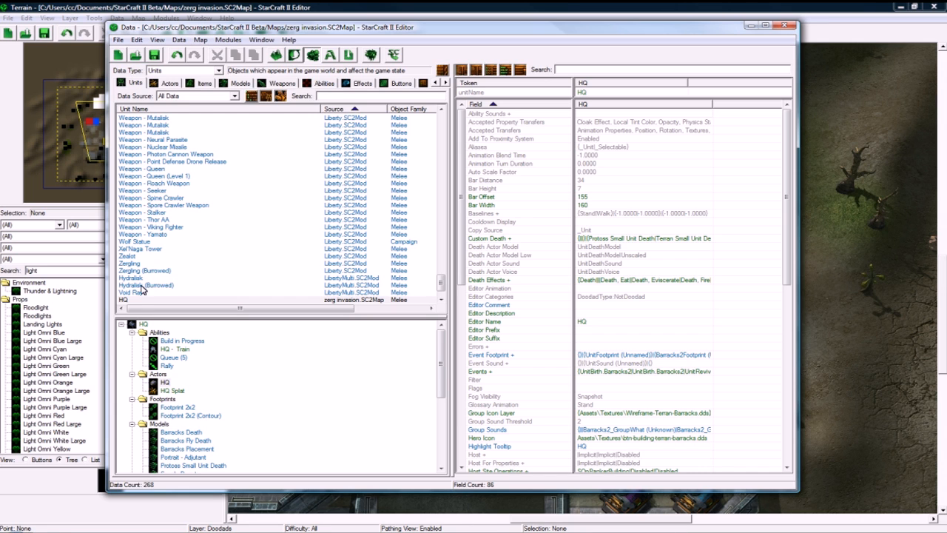
# - Search the Units tab for 'zergl' and show the Zergling unit's data
pyautogui.click(784, 24)
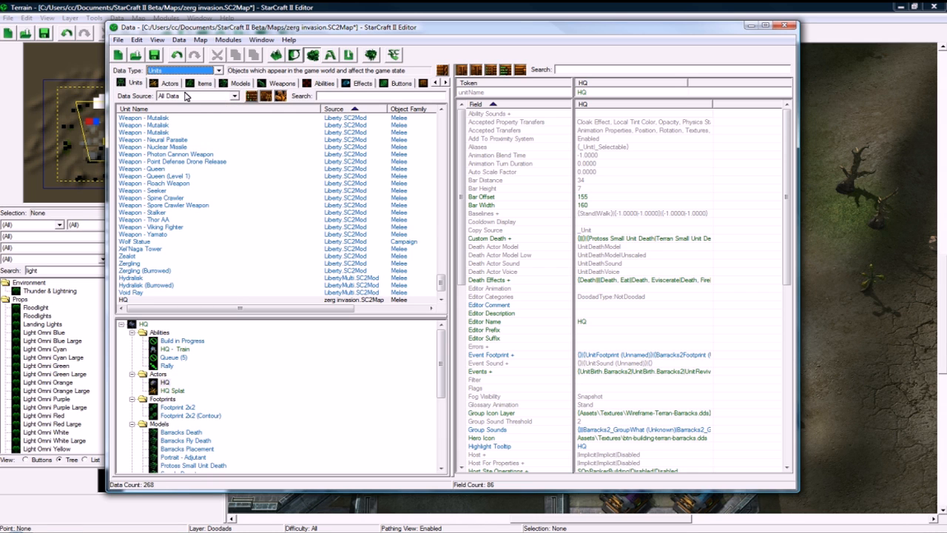
pyautogui.write('zergl')
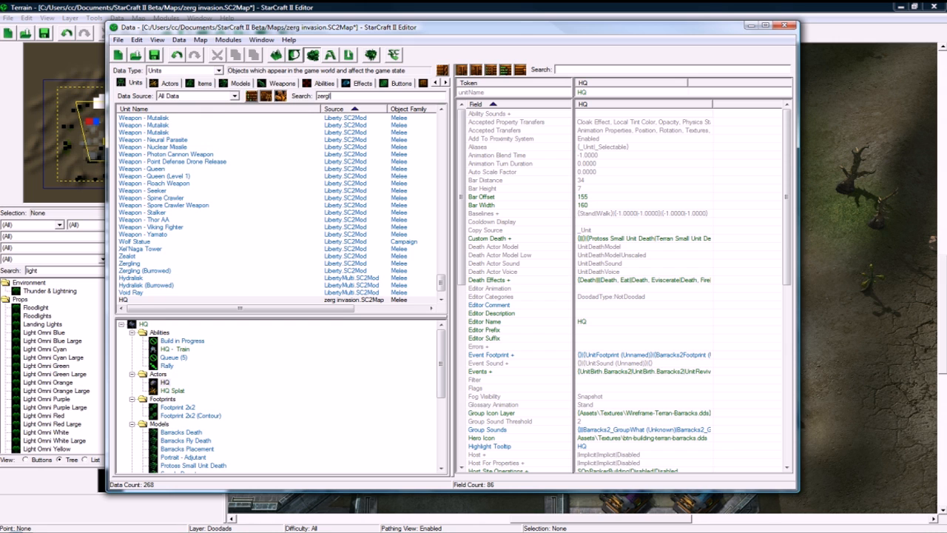
pyautogui.click(166, 147)
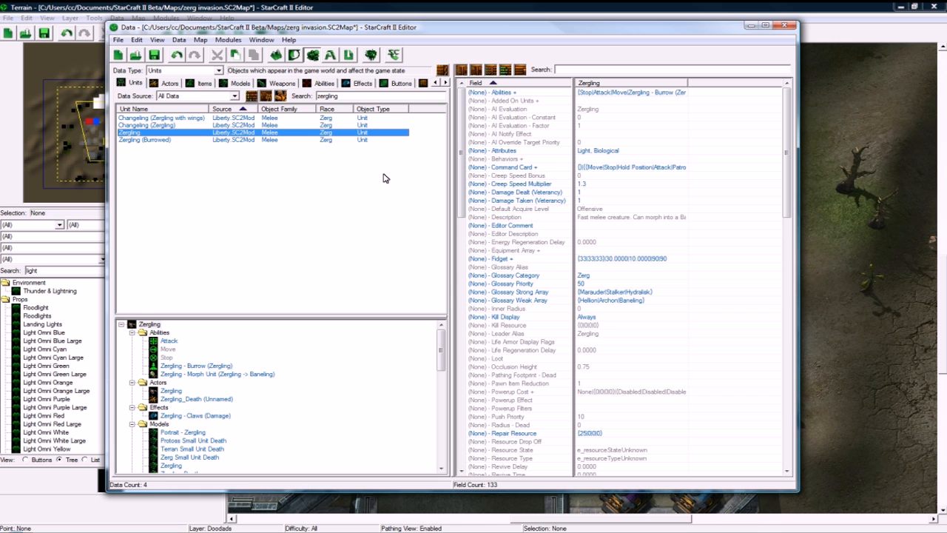
# - Set the copied Zergling's Stats - Life Maximum to 10
pyautogui.scroll(-3)
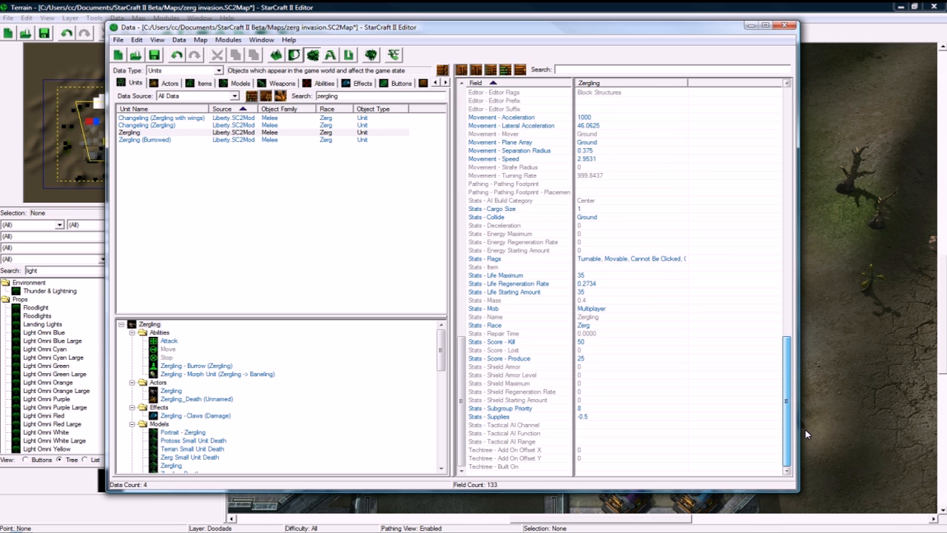
pyautogui.doubleClick(580, 274)
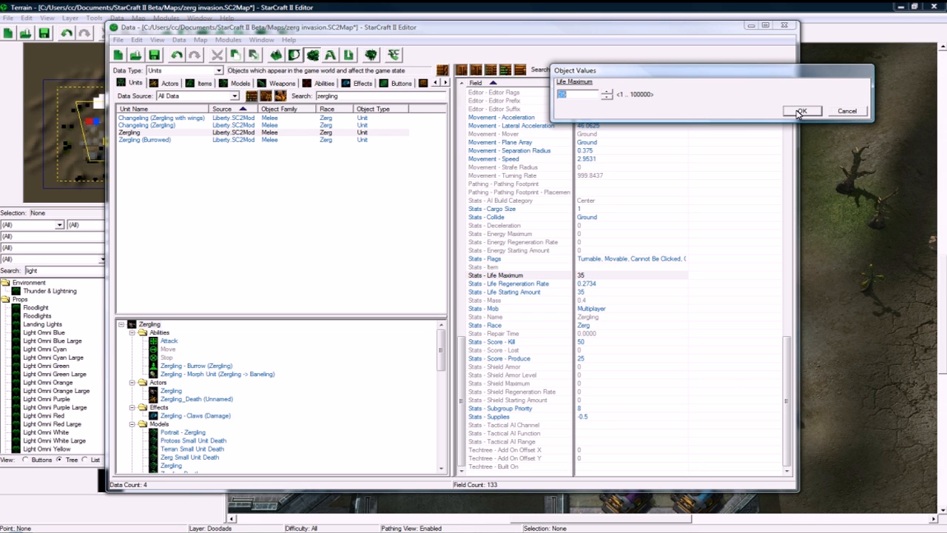
pyautogui.write('10')
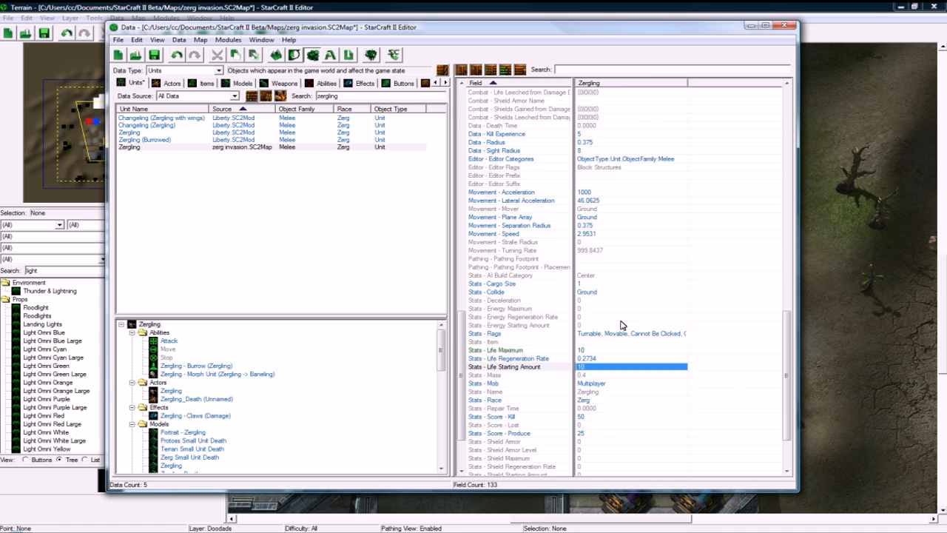
pyautogui.scroll(-3)
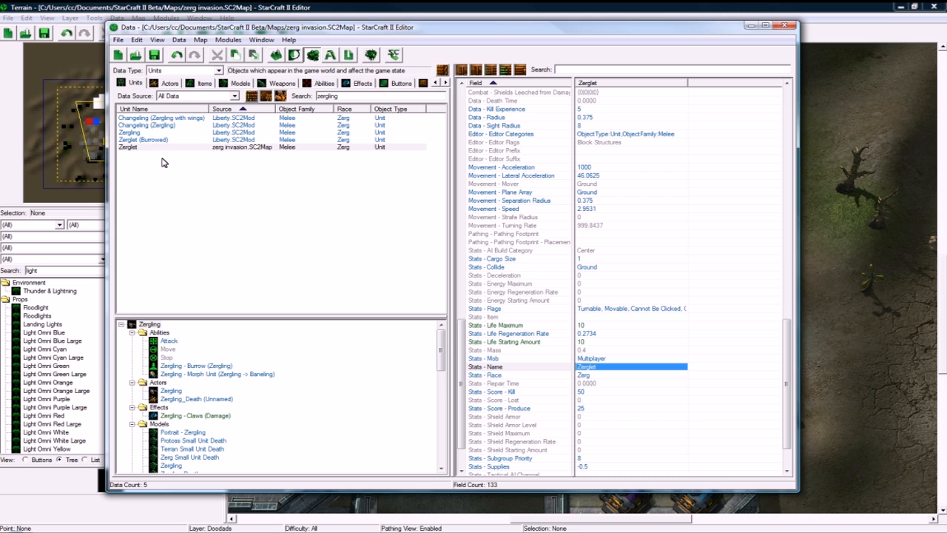
pyautogui.moveTo(185, 199)
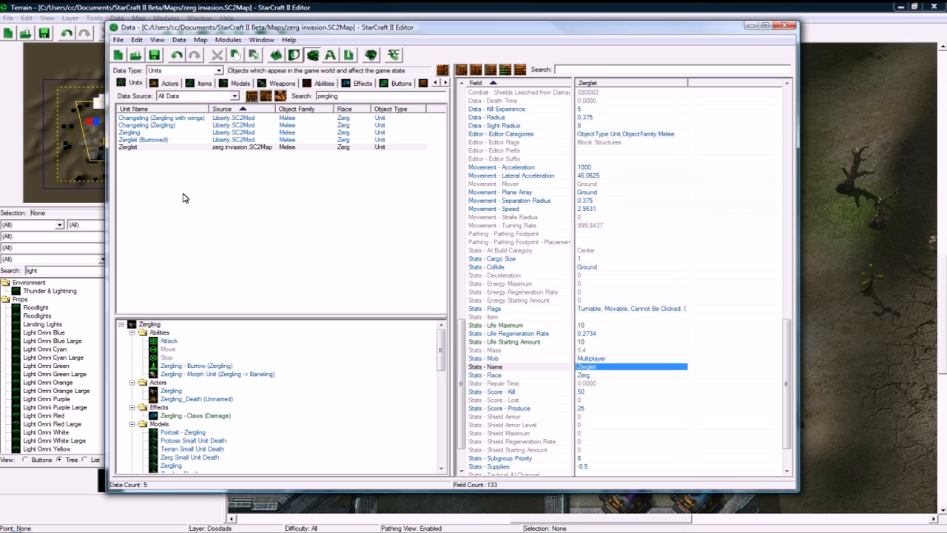
pyautogui.moveTo(226, 296)
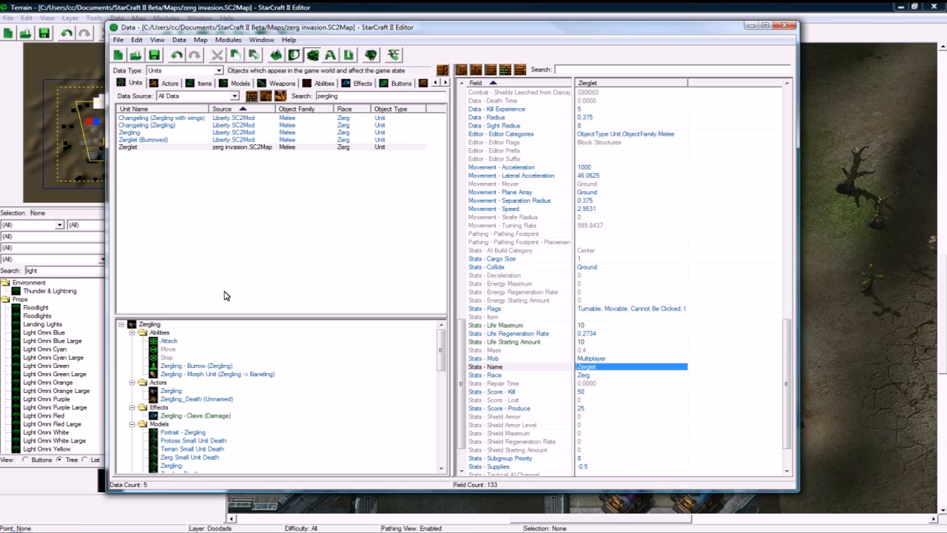
pyautogui.click(127, 146)
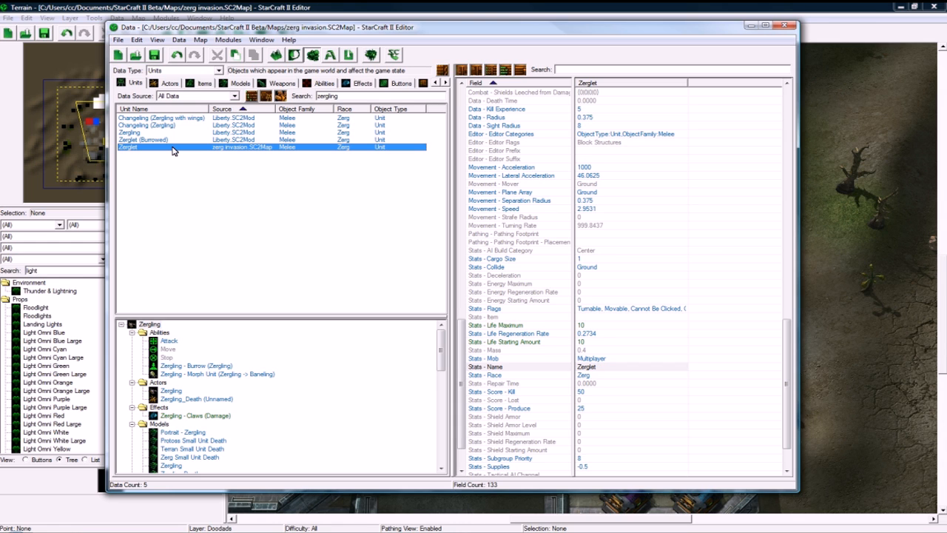
pyautogui.moveTo(163, 175)
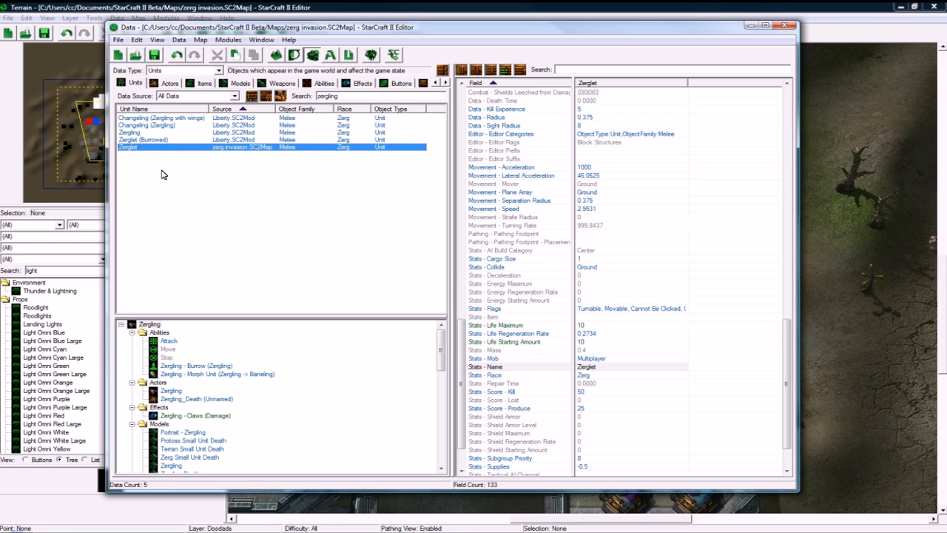
pyautogui.moveTo(145, 155)
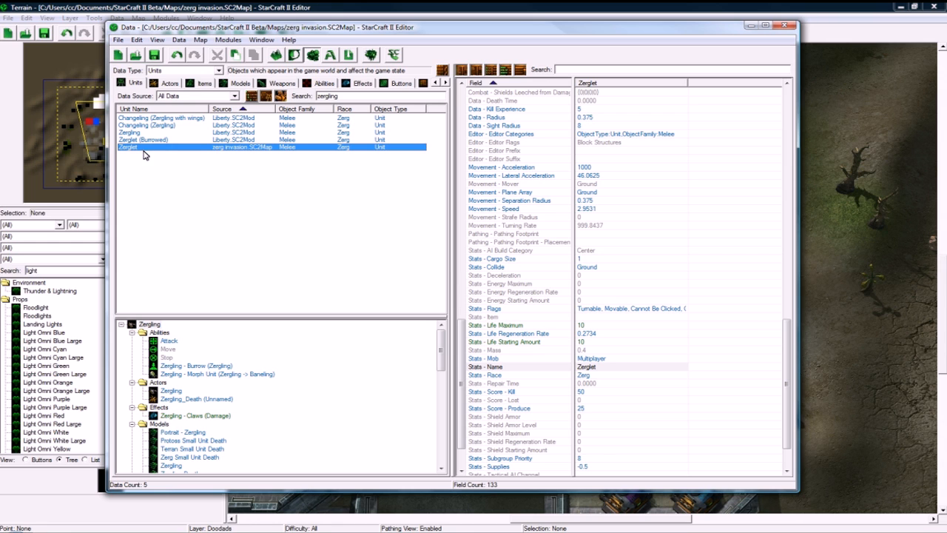
pyautogui.moveTo(170, 188)
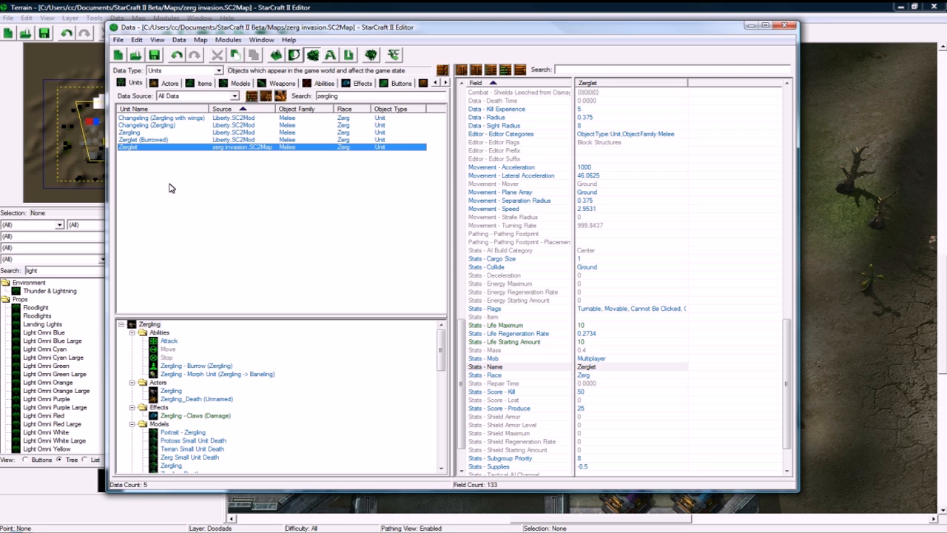
pyautogui.moveTo(174, 184)
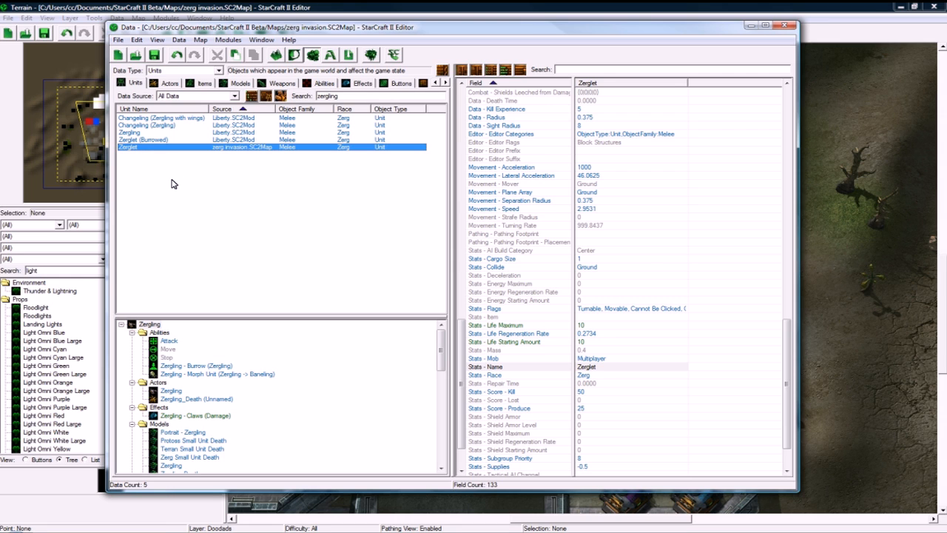
pyautogui.moveTo(180, 186)
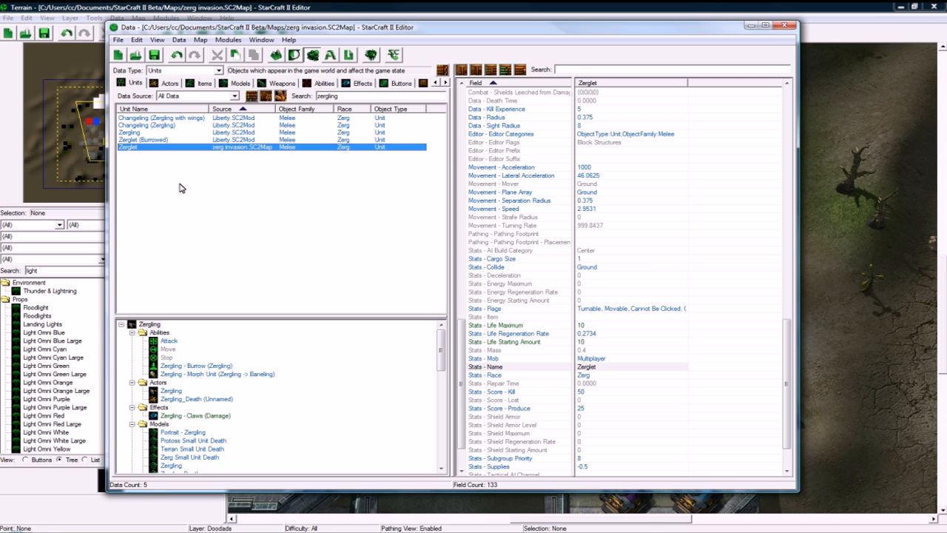
pyautogui.moveTo(247, 237)
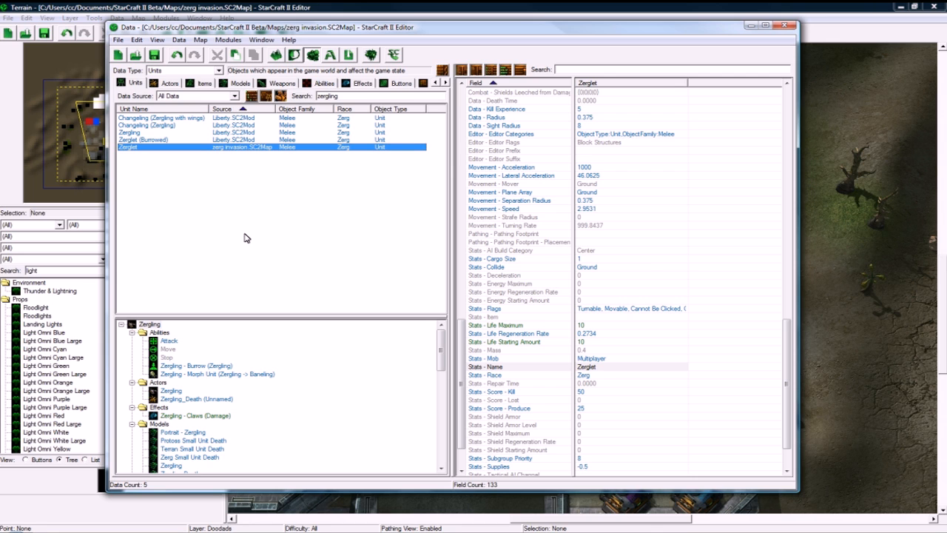
pyautogui.moveTo(322, 213)
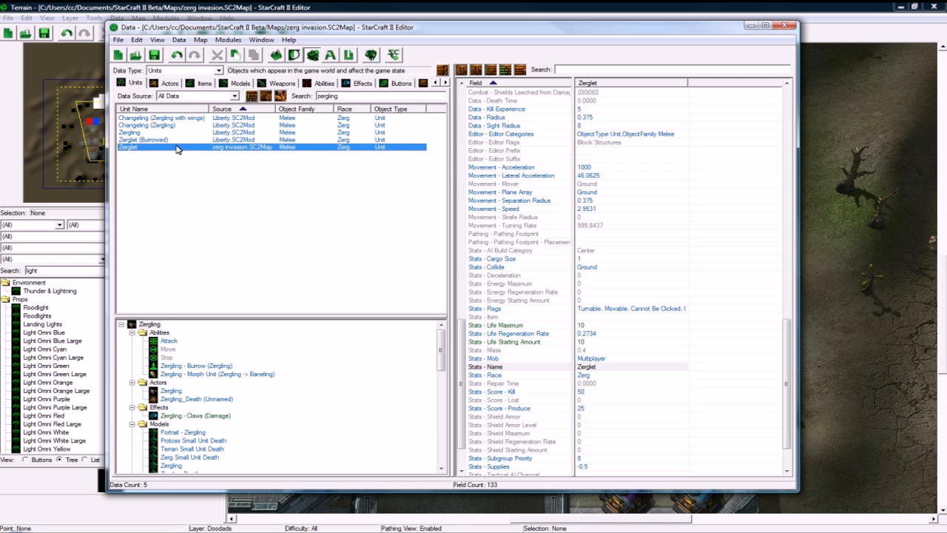
pyautogui.moveTo(185, 159)
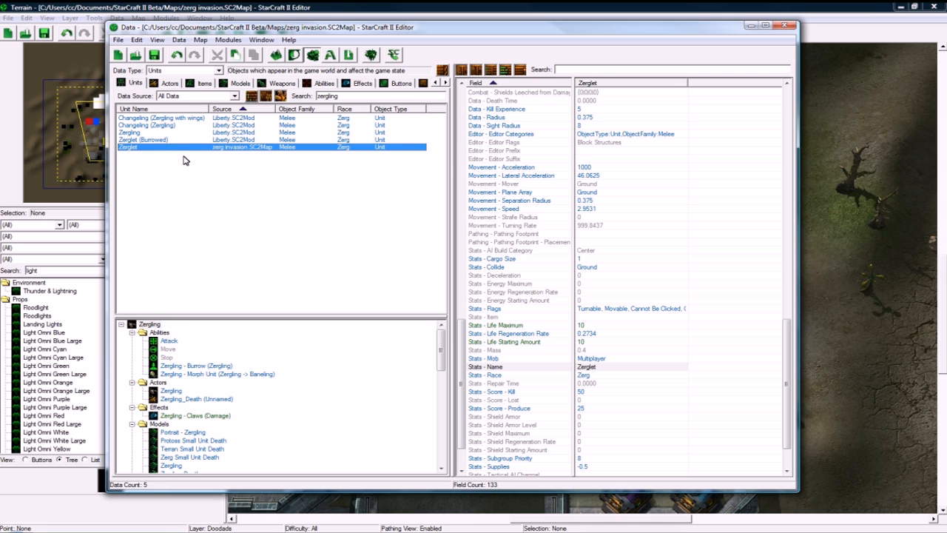
pyautogui.moveTo(180, 157)
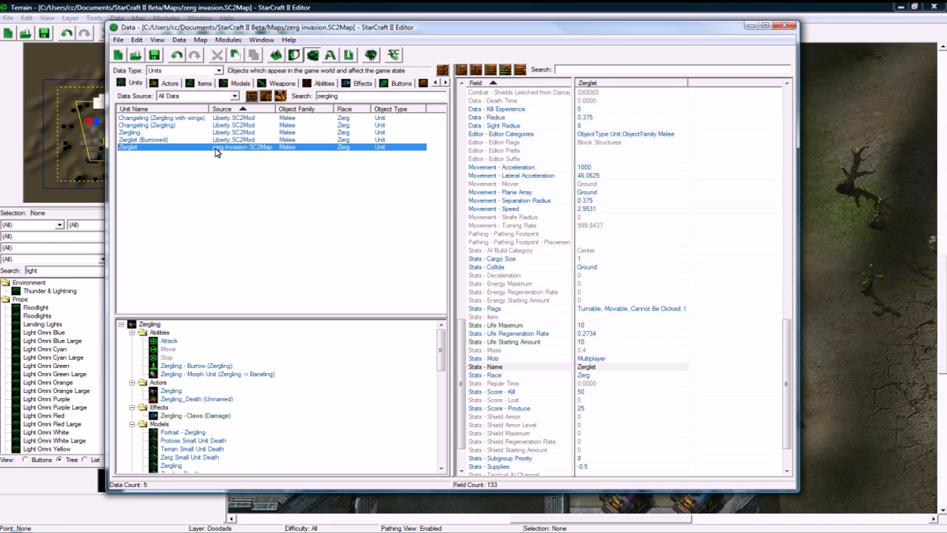
pyautogui.moveTo(211, 157)
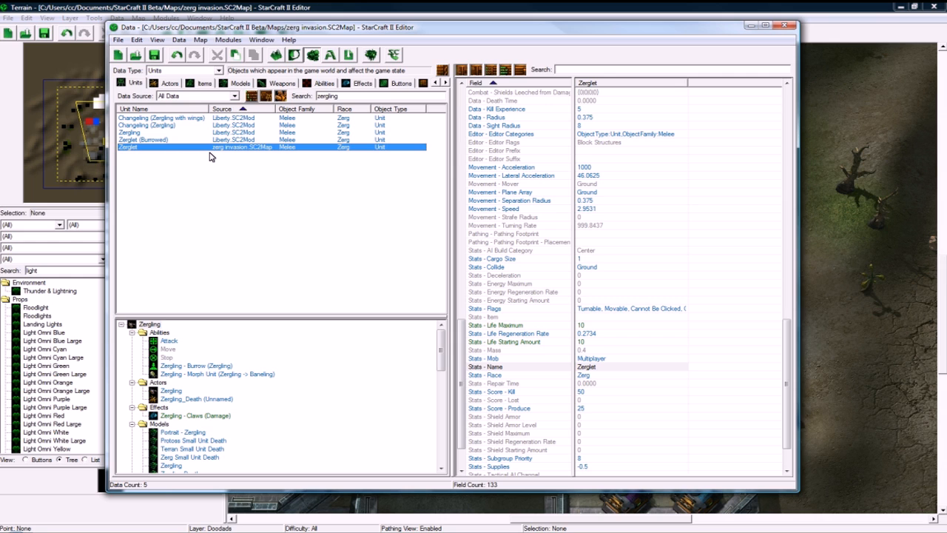
pyautogui.moveTo(210, 155)
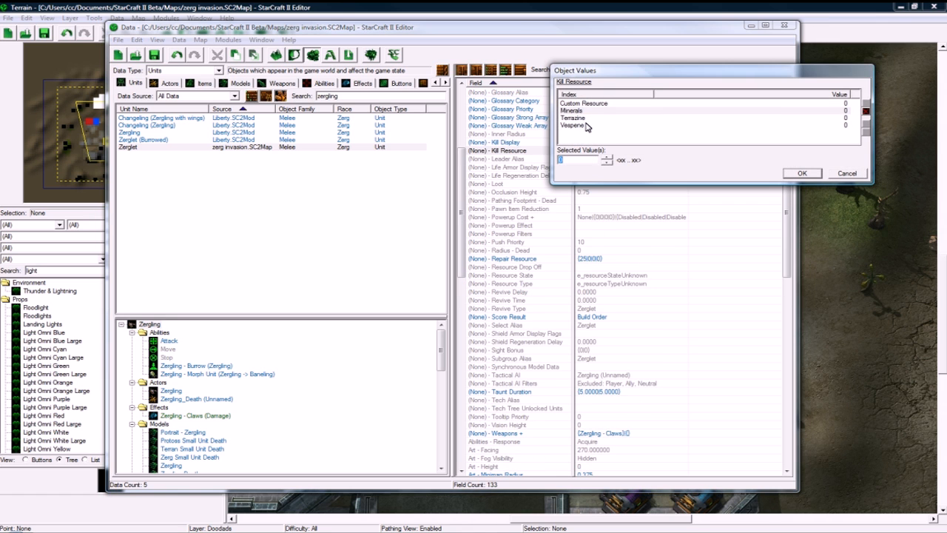
# - Set Zerglet's Kill Resource to 1 Minerals and reselect Zerglet
pyautogui.write('1')
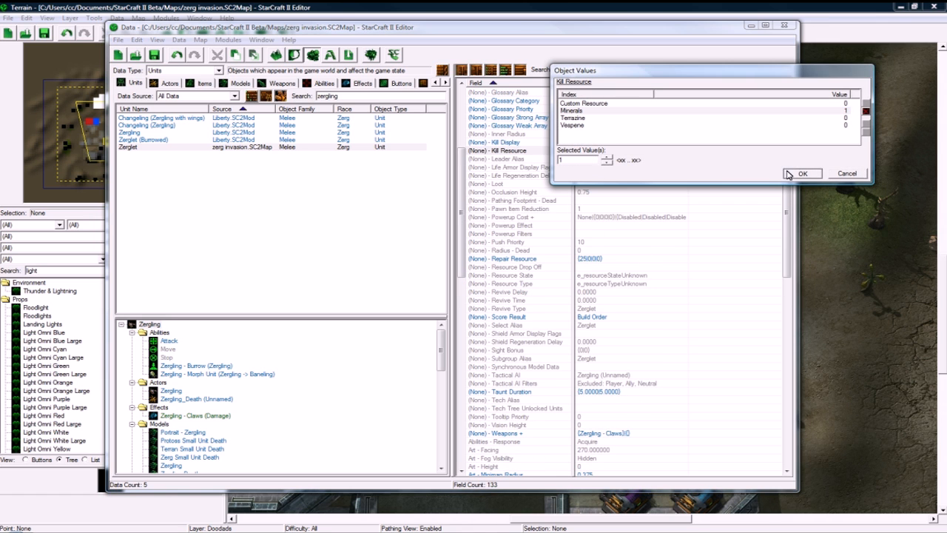
pyautogui.click(802, 172)
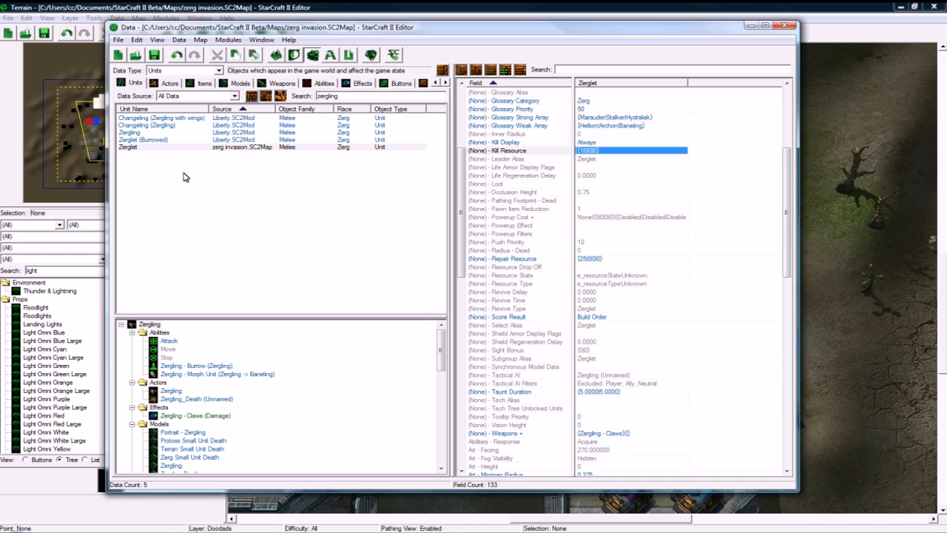
pyautogui.click(185, 147)
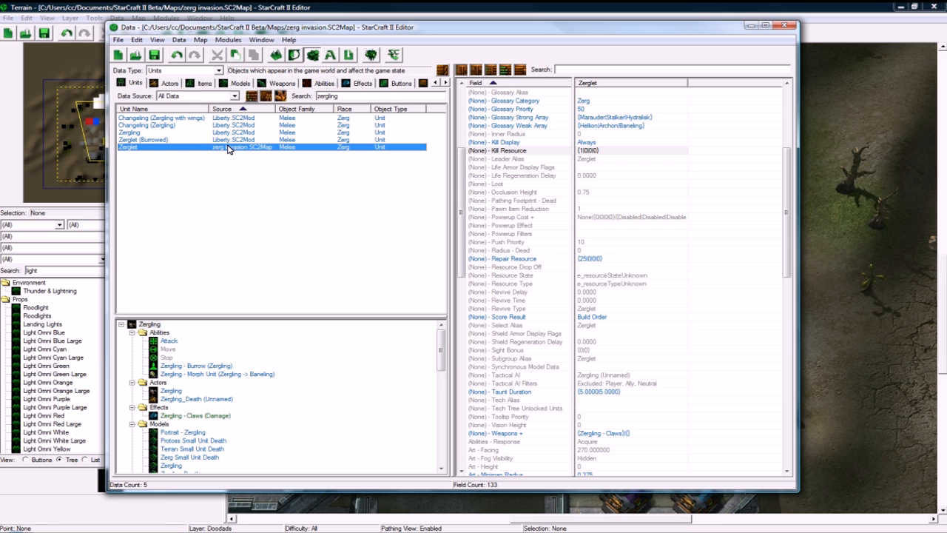
pyautogui.moveTo(204, 90)
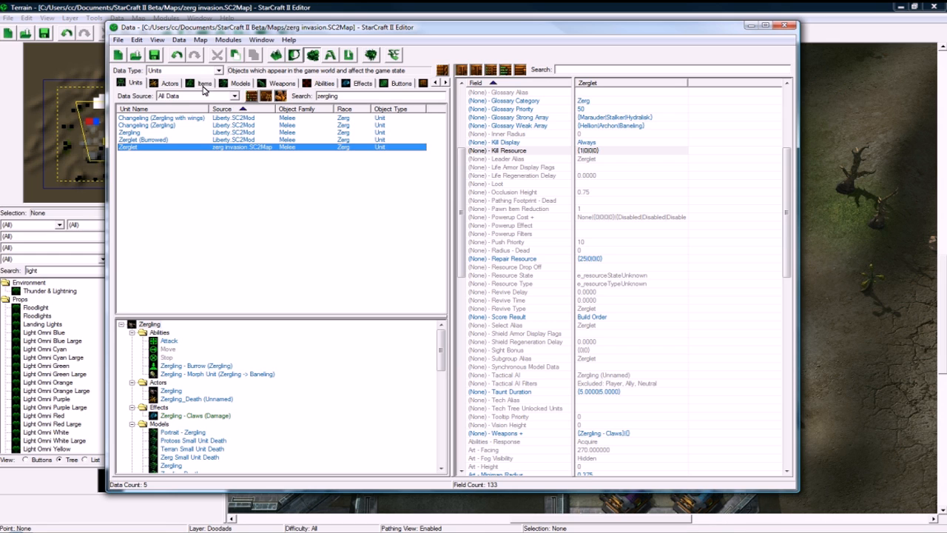
pyautogui.moveTo(165, 107)
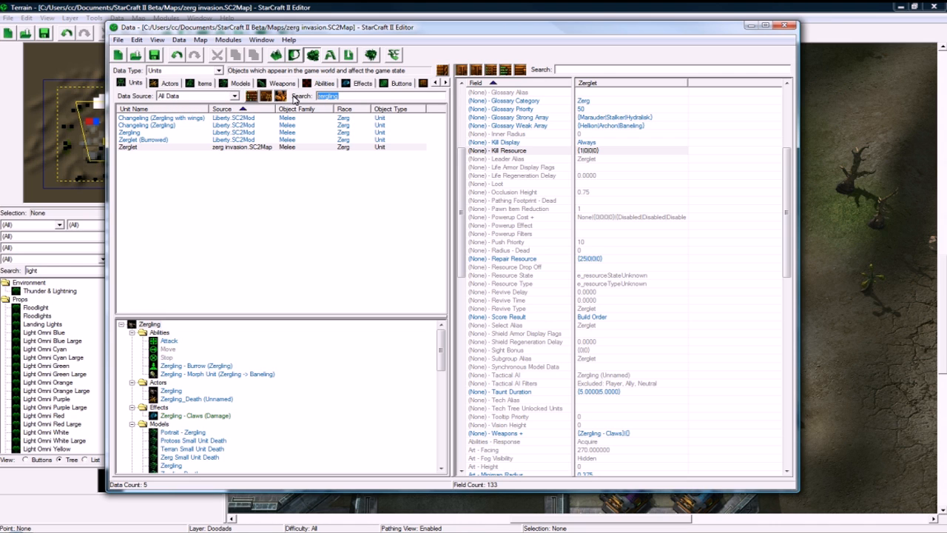
# - Find the engineering bay unit and follow its Abilities link to Engineering Bay - Research
pyautogui.write('engineering bay')
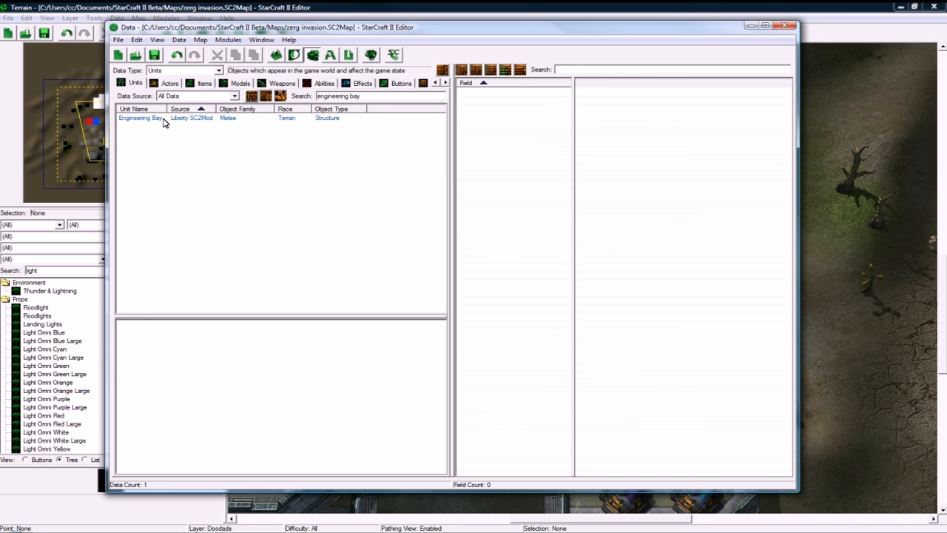
pyautogui.doubleClick(140, 119)
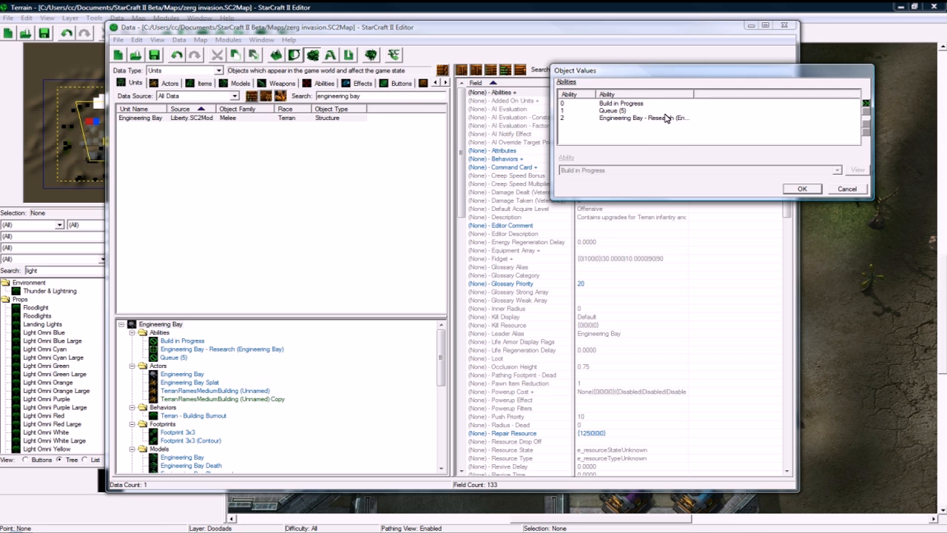
pyautogui.click(802, 189)
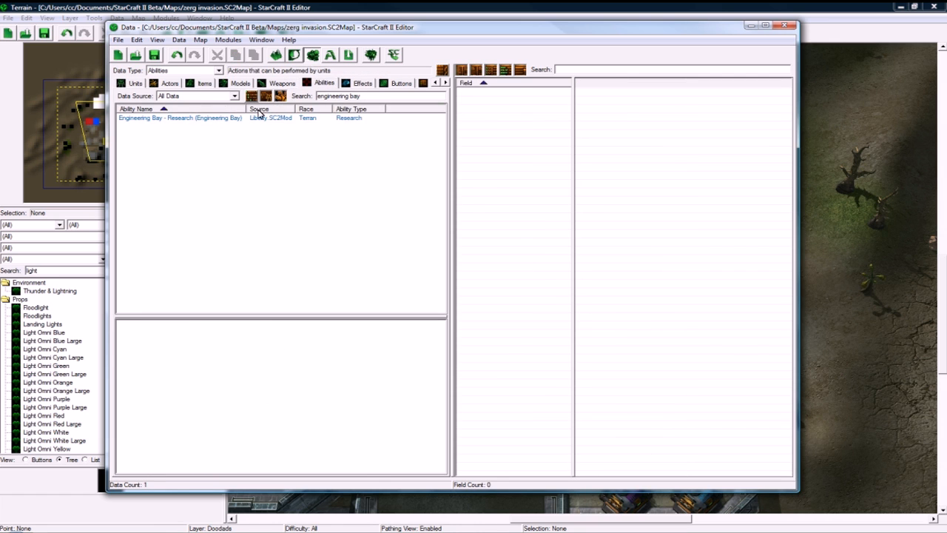
# - Duplicate the Engineering Bay - Research ability along with its upgrades
pyautogui.rightClick(181, 118)
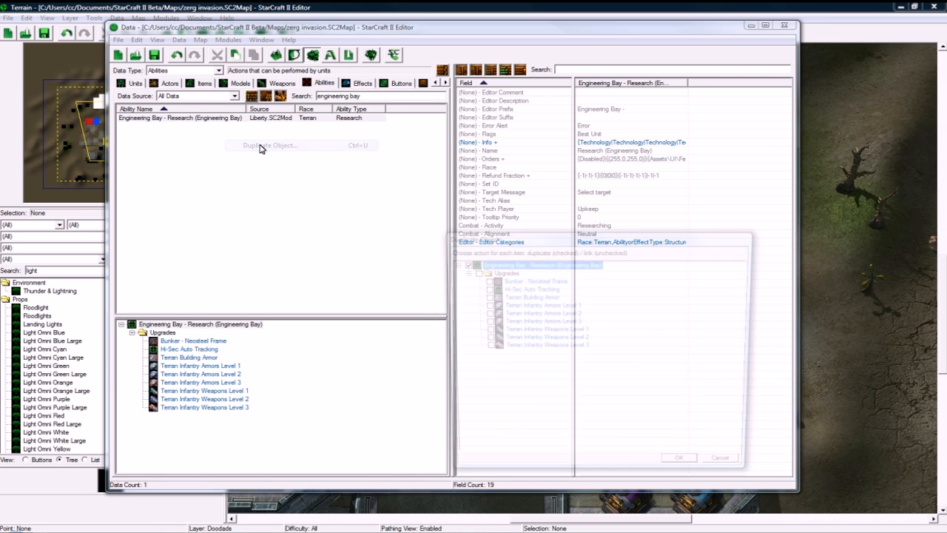
pyautogui.click(270, 145)
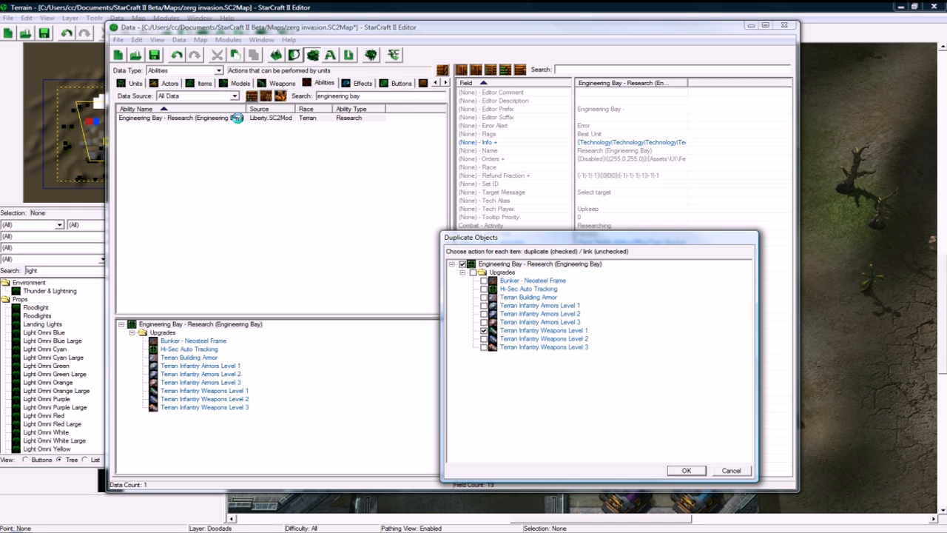
pyautogui.click(685, 470)
pyautogui.write('Hq -')
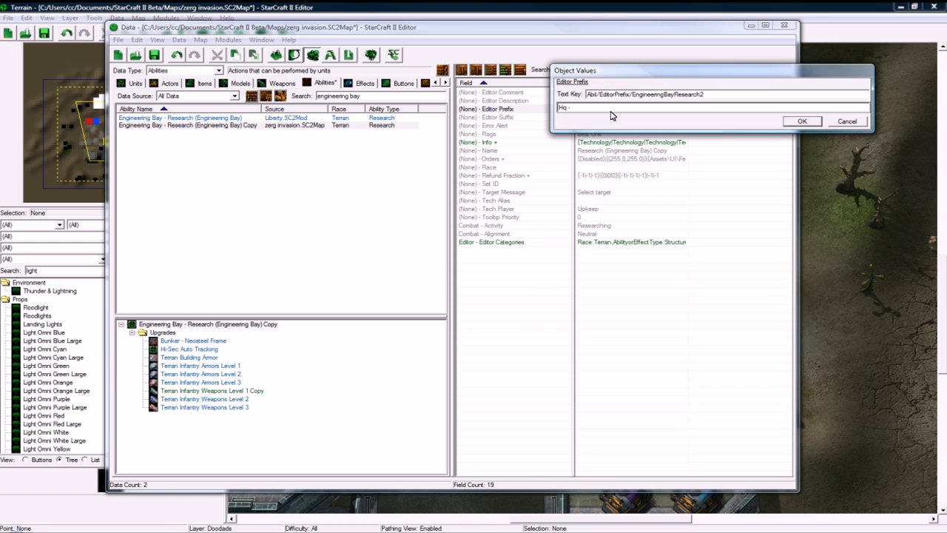
# - Confirm the Hq editor prefix and name the copied ability Research (HQ)
pyautogui.click(802, 121)
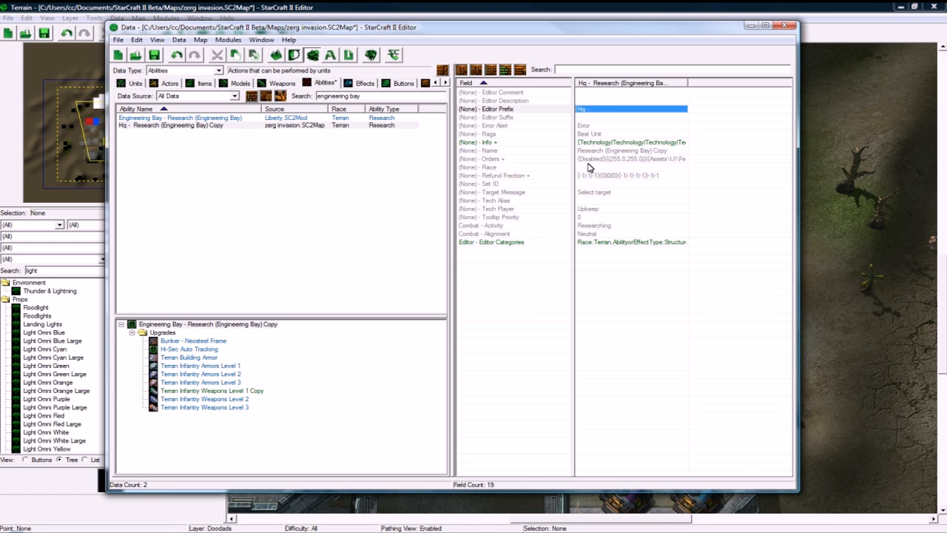
pyautogui.doubleClick(634, 151)
pyautogui.write('Research (HQ)')
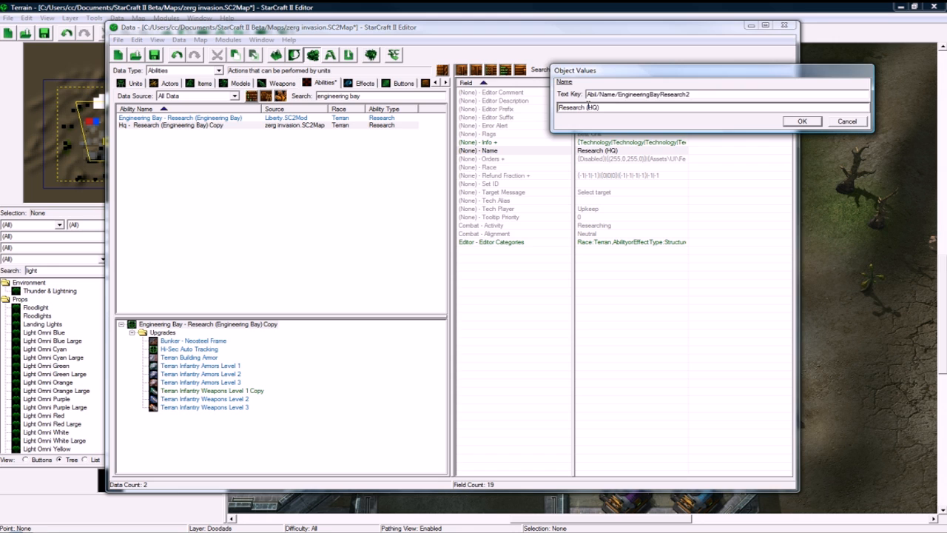
pyautogui.click(802, 121)
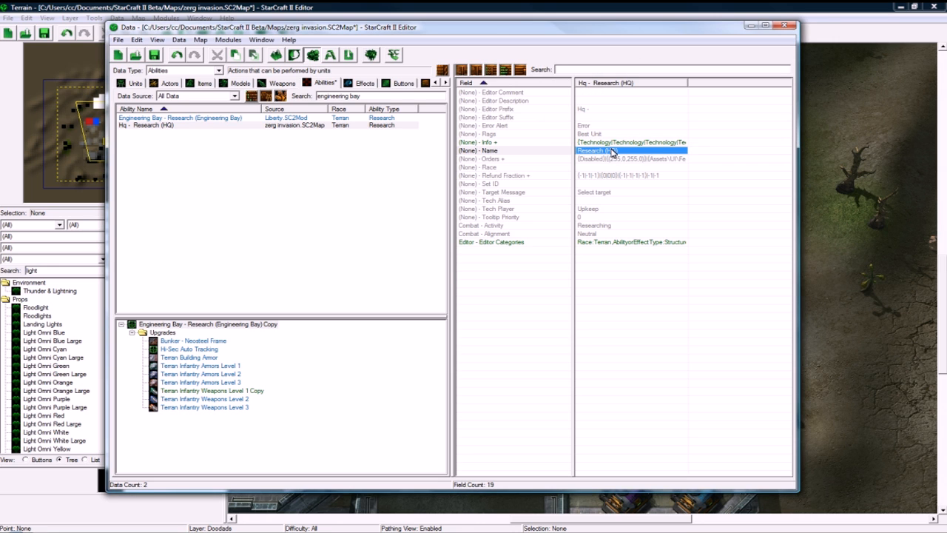
# - Review the copy's research commands, selecting Terran Infantry Armors Level 1, and close the list
pyautogui.click(632, 142)
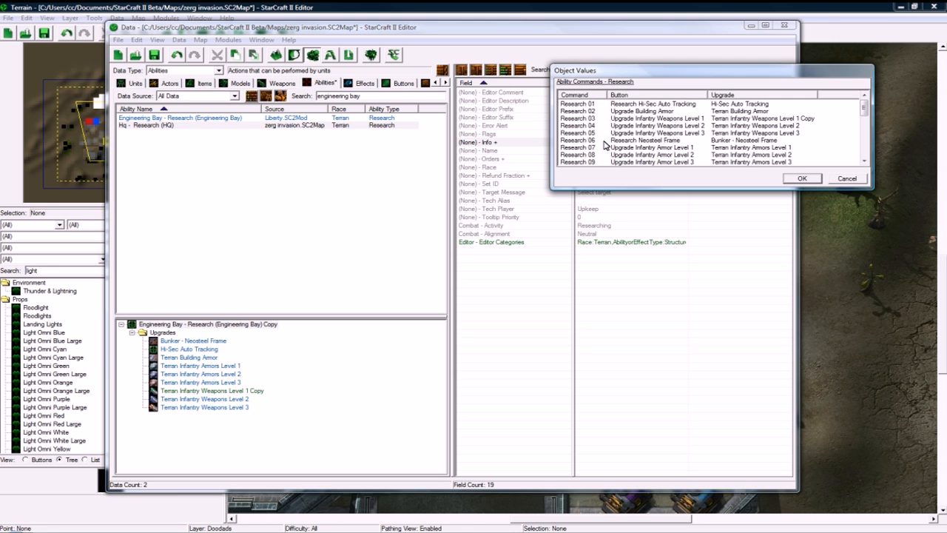
pyautogui.click(654, 148)
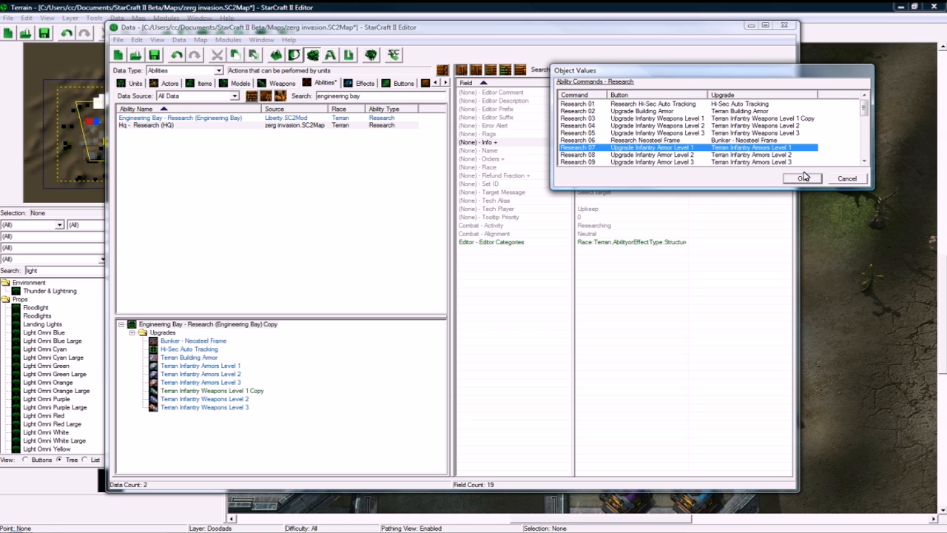
pyautogui.click(802, 178)
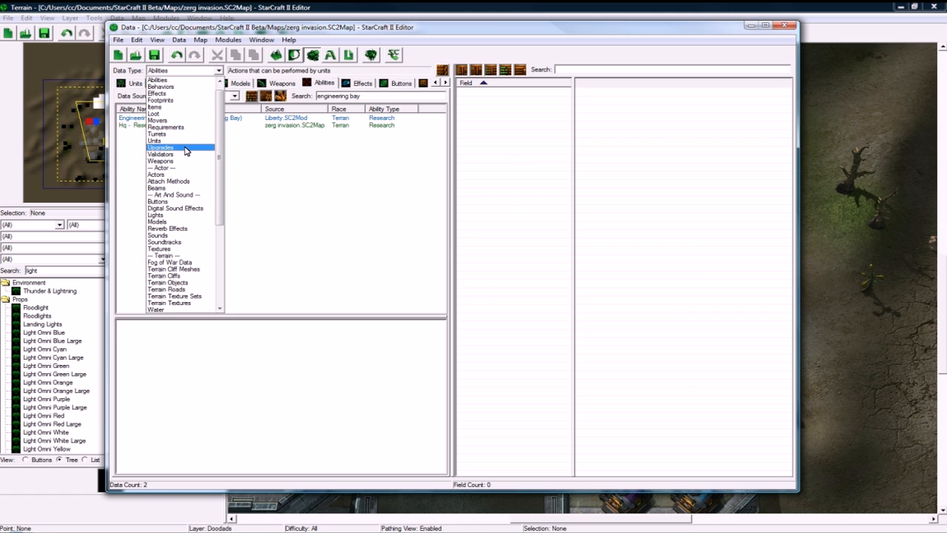
# - Select the Terran Infantry Weapons Level 1 Copy upgrade and review its Affected Unit Array
pyautogui.click(162, 148)
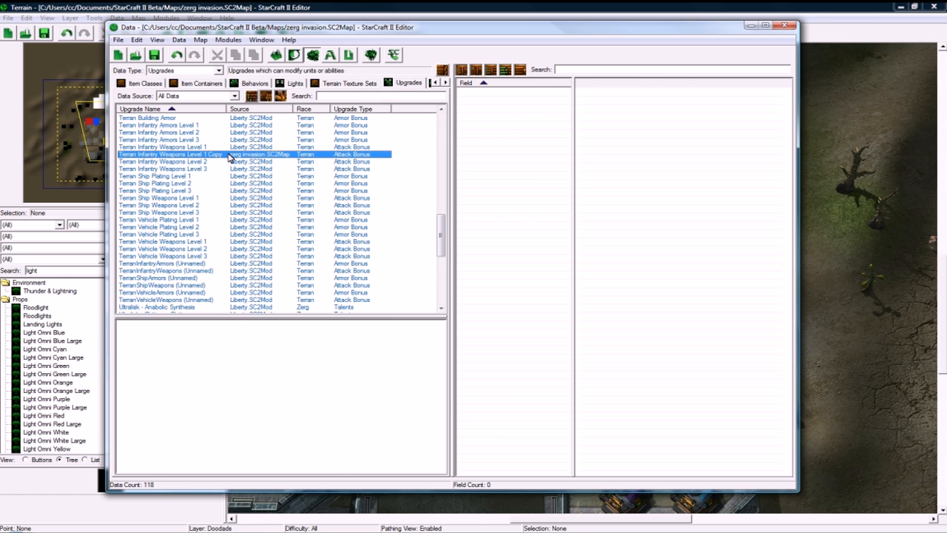
pyautogui.click(170, 154)
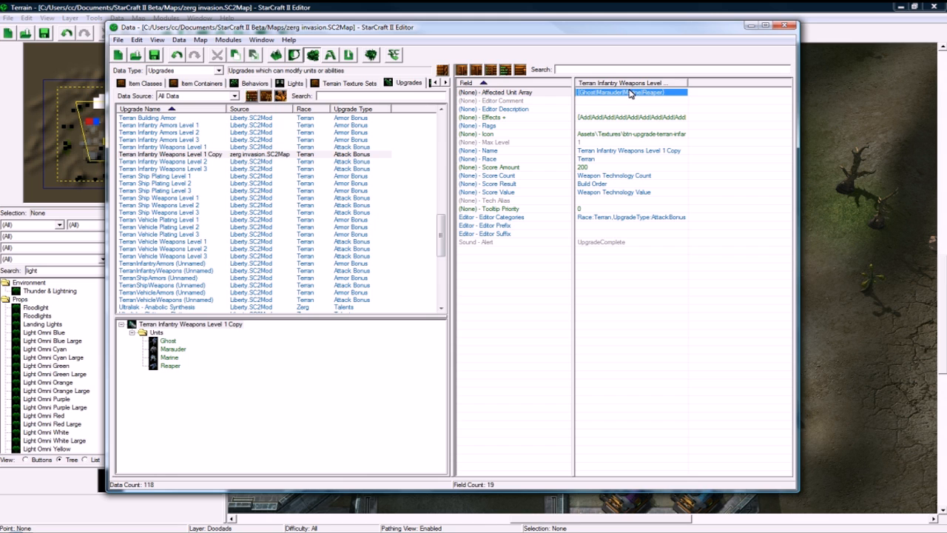
pyautogui.doubleClick(629, 92)
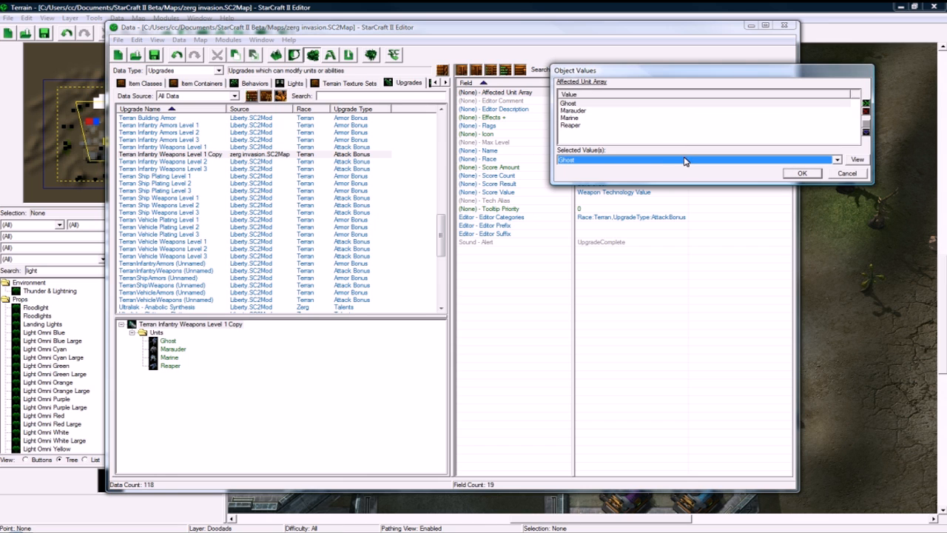
pyautogui.click(802, 172)
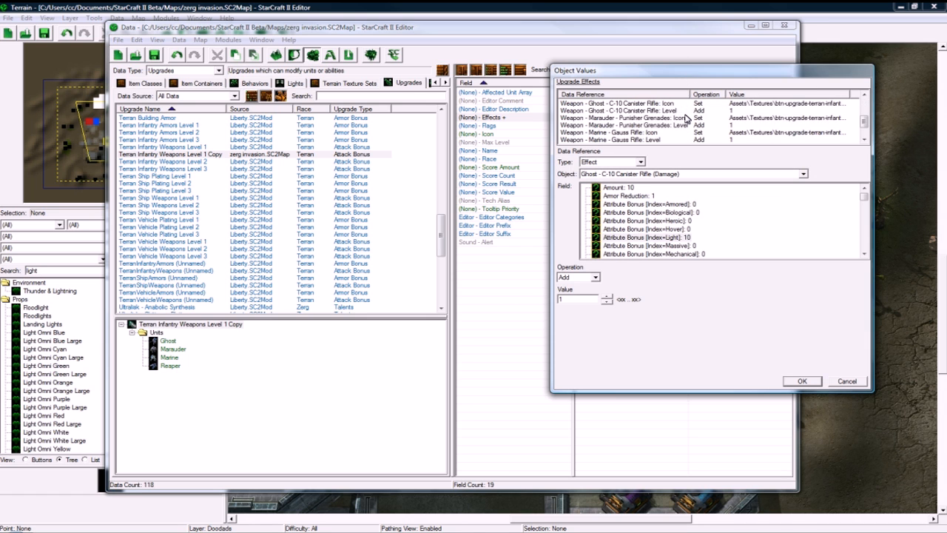
# - Inspect the upgrade's Marine Gauss Rifle icon effect and cancel without changes
pyautogui.click(622, 111)
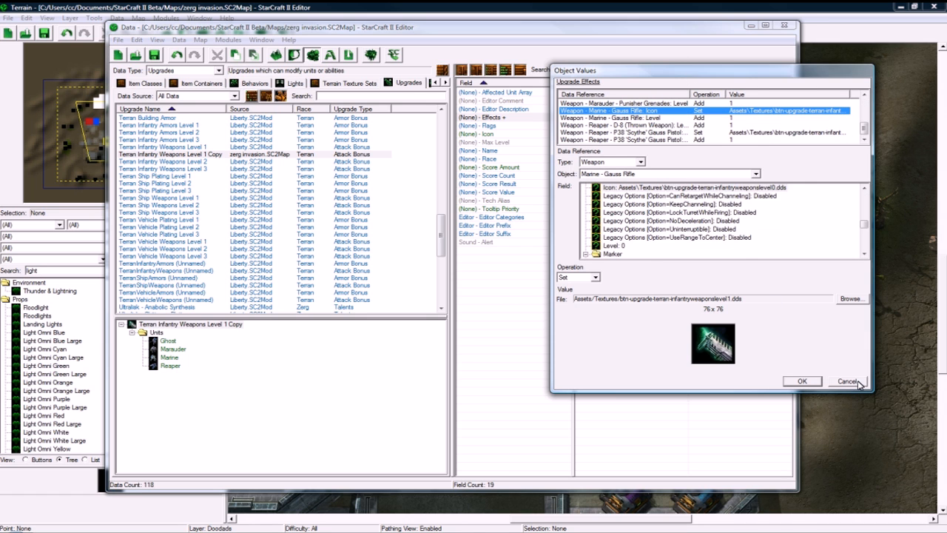
pyautogui.click(846, 382)
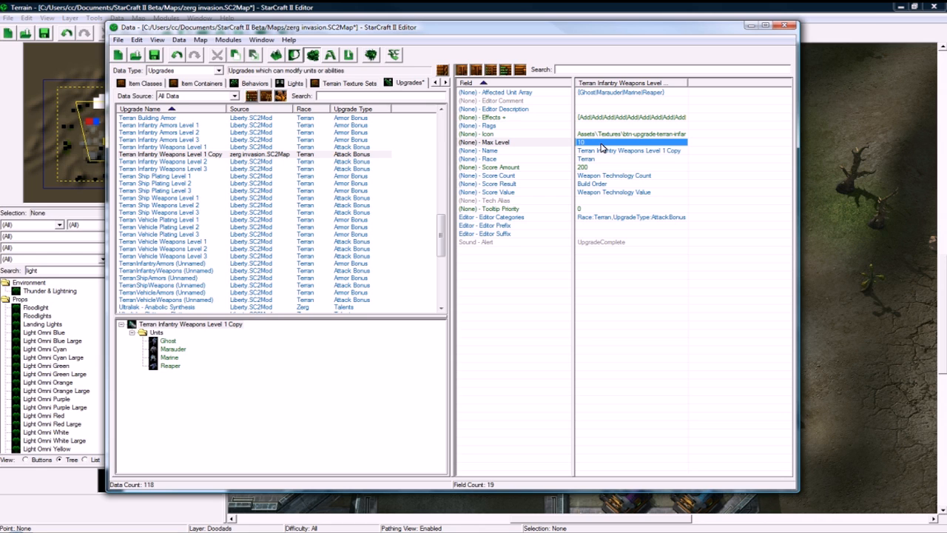
pyautogui.moveTo(234, 148)
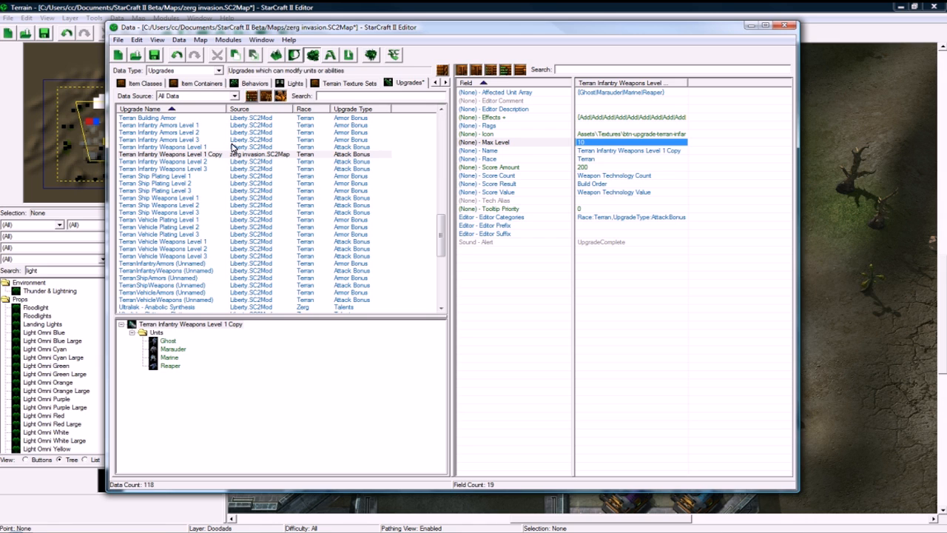
# - Commit Max Level 10, rename the upgrade Damage Upgrade and switch the data type to Units
pyautogui.click(170, 154)
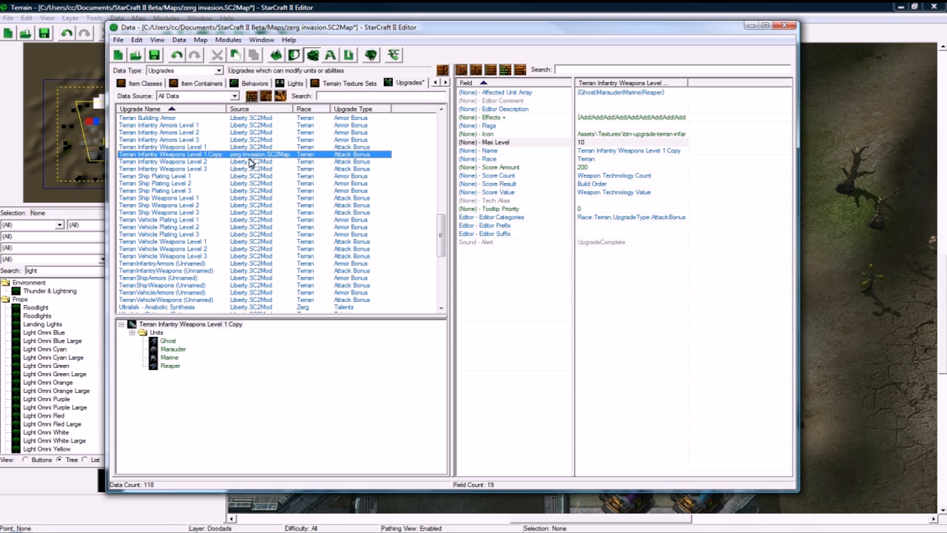
pyautogui.click(629, 158)
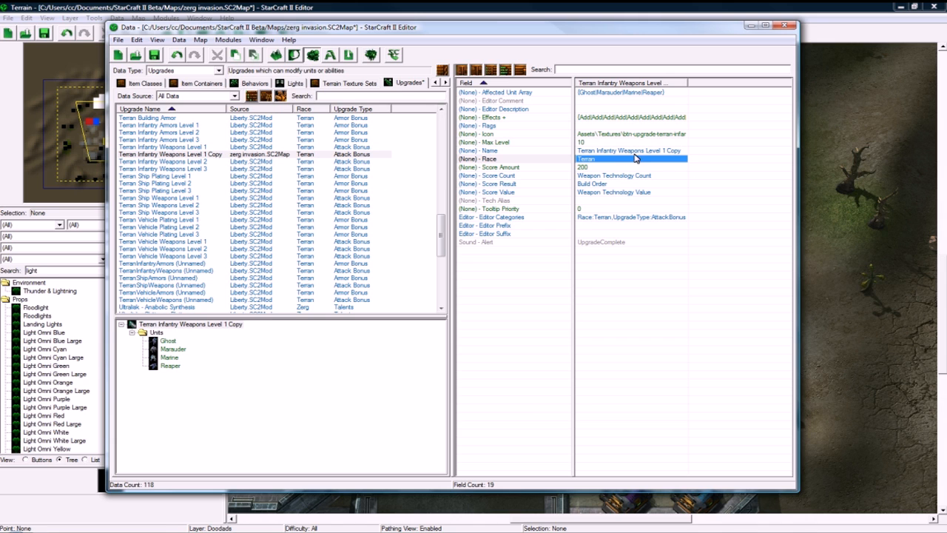
pyautogui.doubleClick(629, 150)
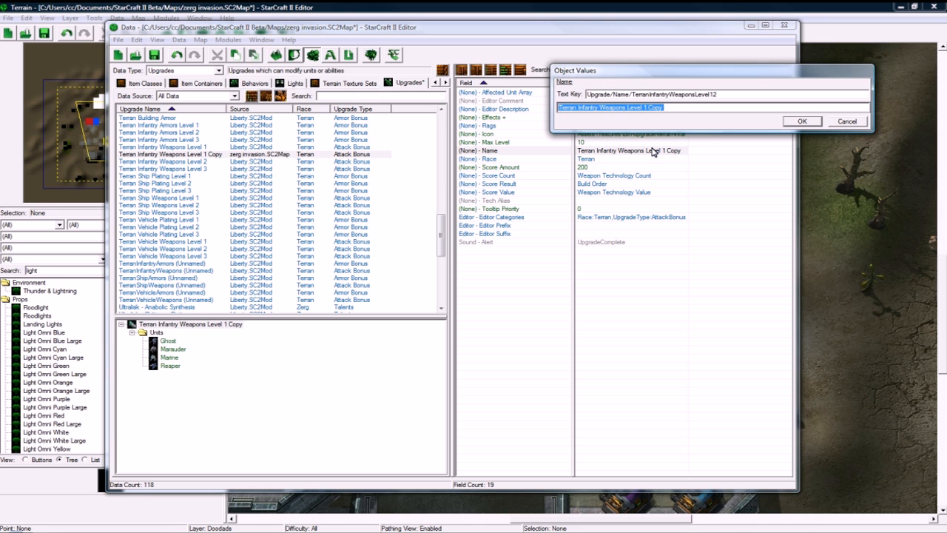
pyautogui.write('Damage Upgra')
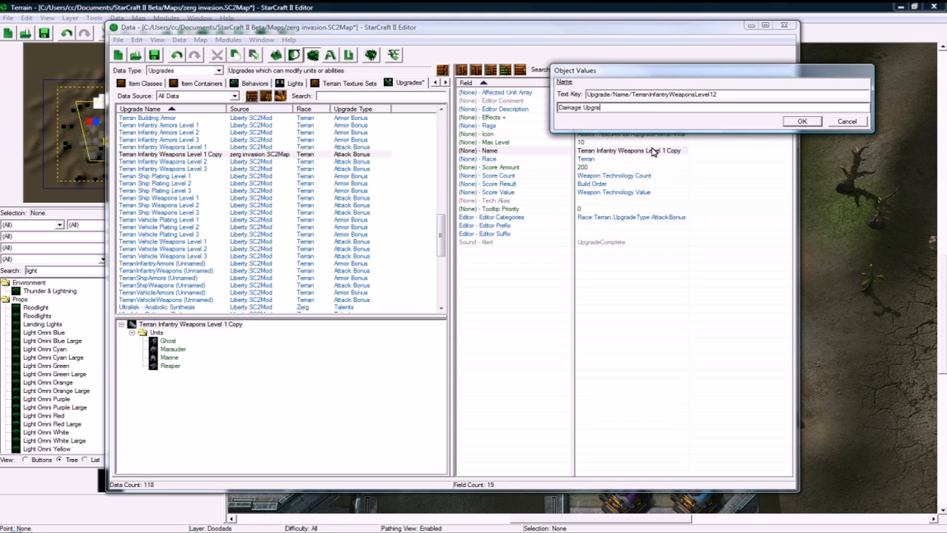
pyautogui.click(802, 121)
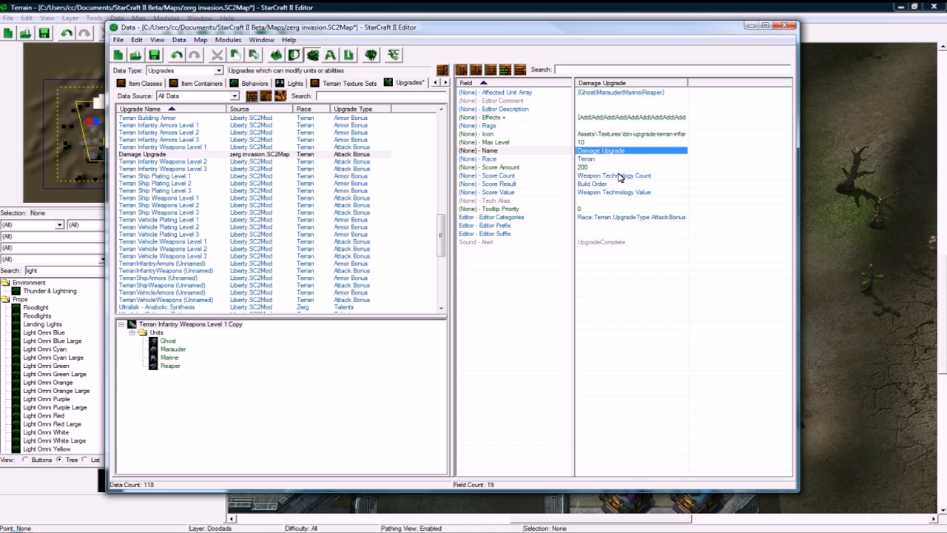
pyautogui.moveTo(601, 236)
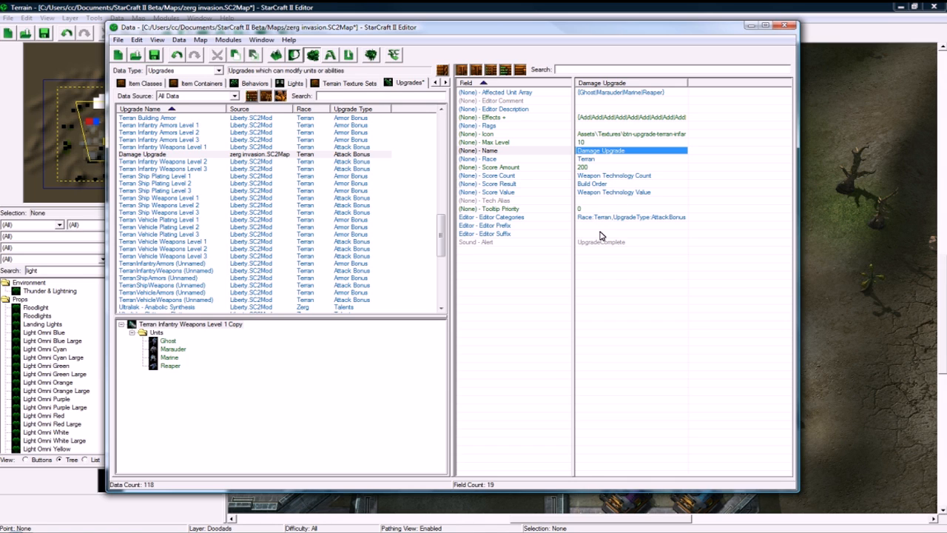
pyautogui.moveTo(598, 133)
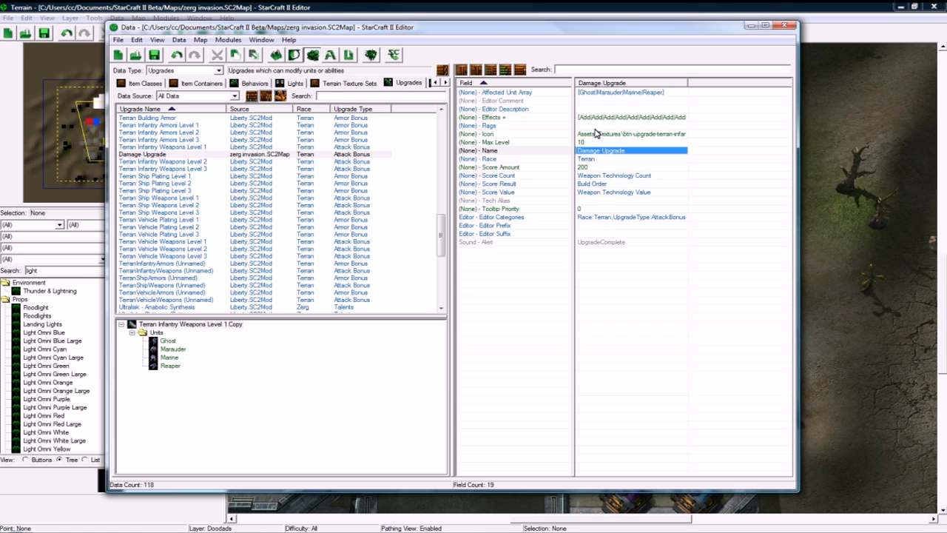
pyautogui.click(142, 154)
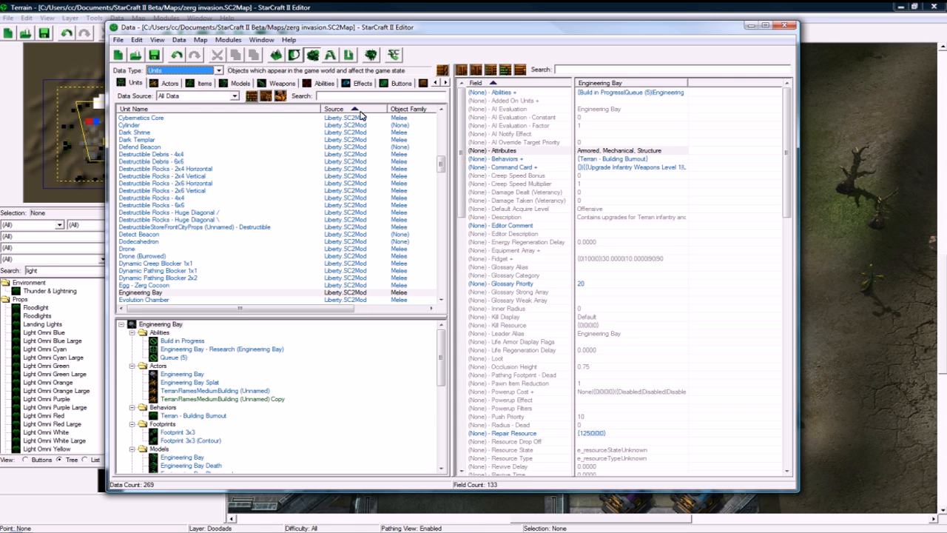
# - Switch to Abilities, sort by Source and select the Hq - Research (HQ) ability
pyautogui.scroll(-3)
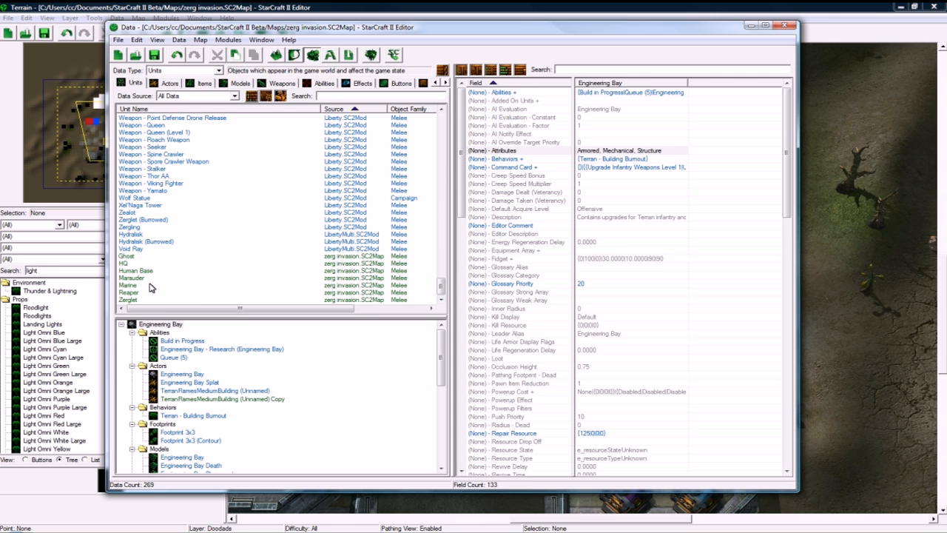
pyautogui.click(124, 263)
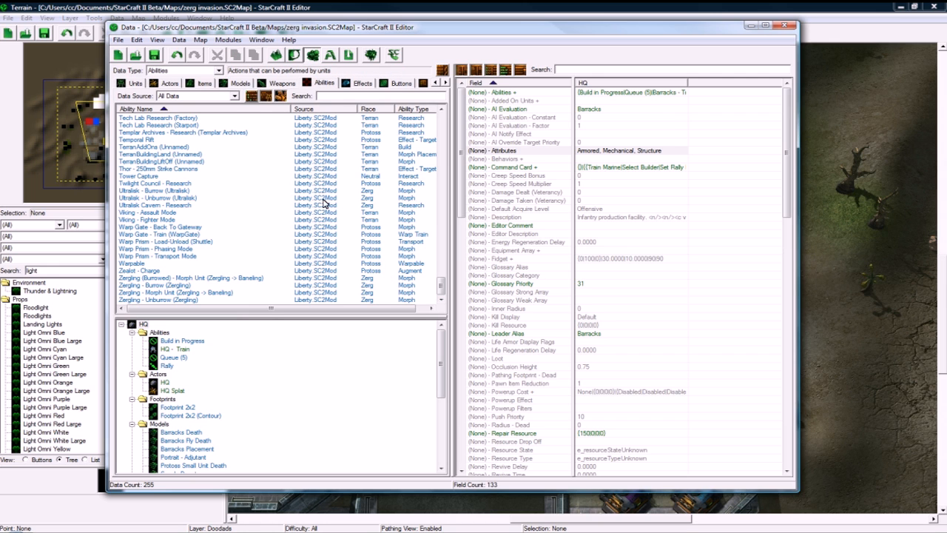
pyautogui.click(305, 109)
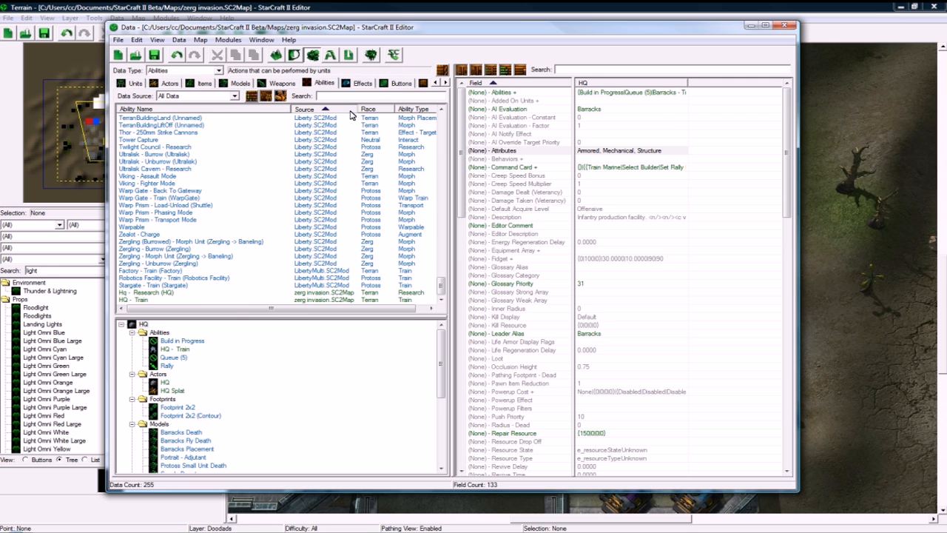
pyautogui.click(151, 293)
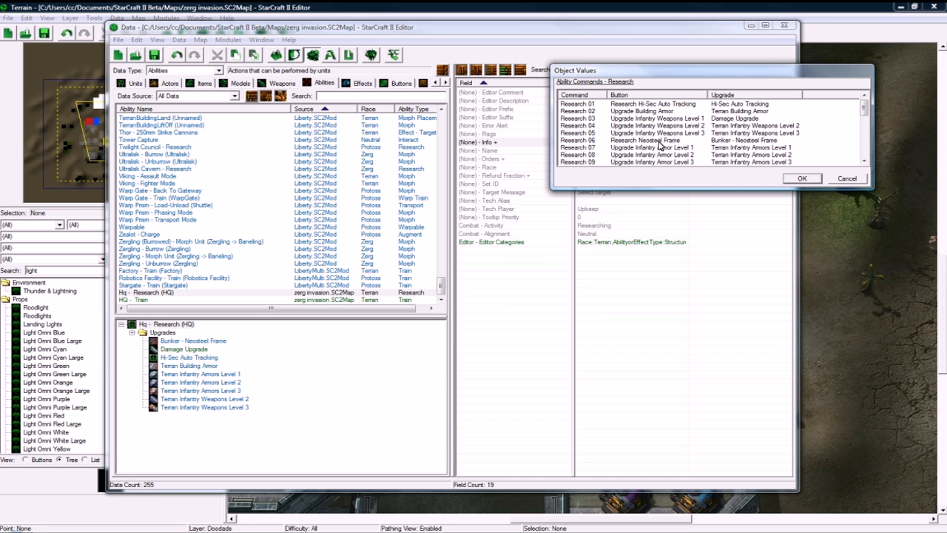
# - Edit the Infantry Weapons Level 1 command: Time 15 and Upgrade set to Damage Upgrade
pyautogui.click(659, 118)
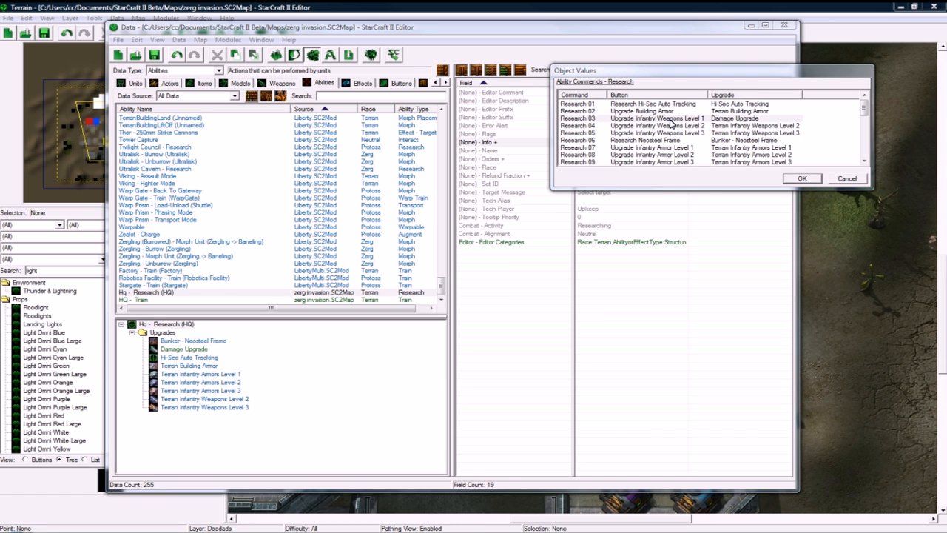
pyautogui.doubleClick(657, 118)
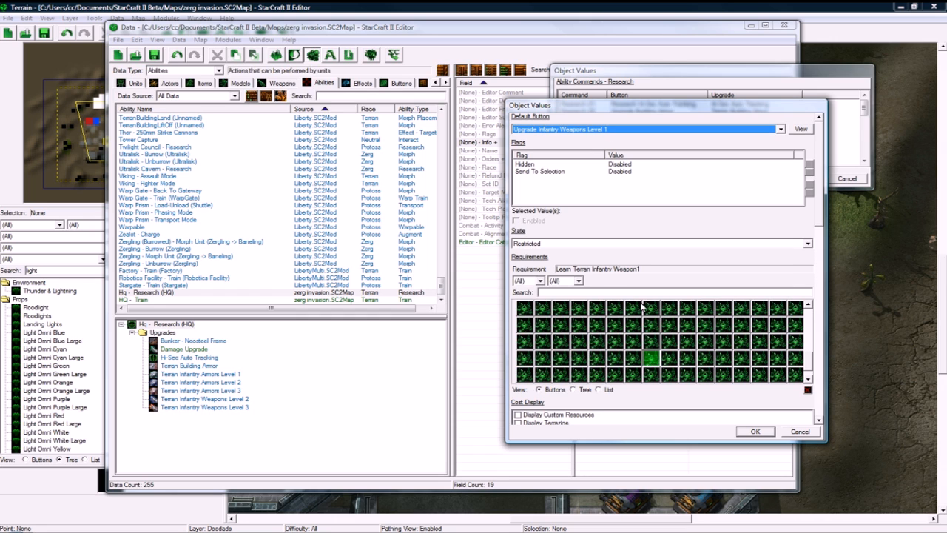
pyautogui.moveTo(808, 397)
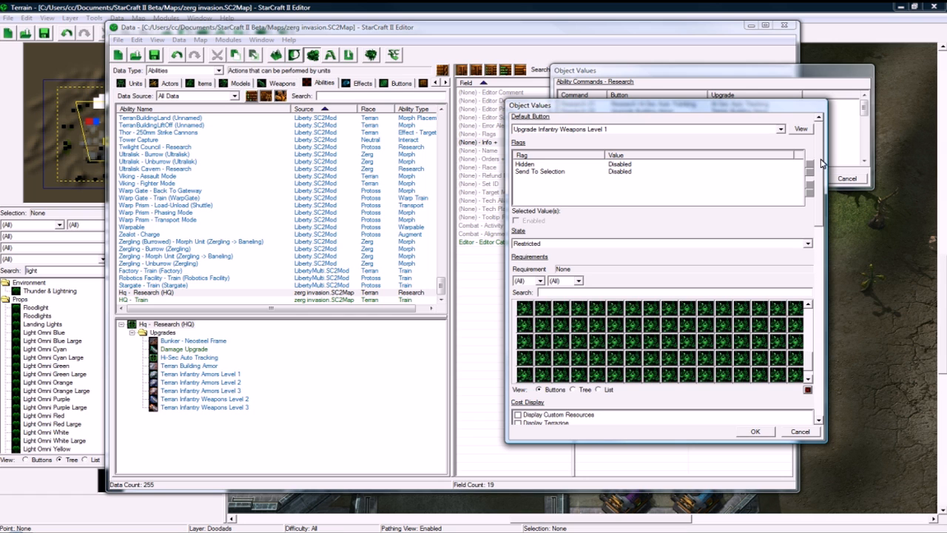
pyautogui.scroll(-3)
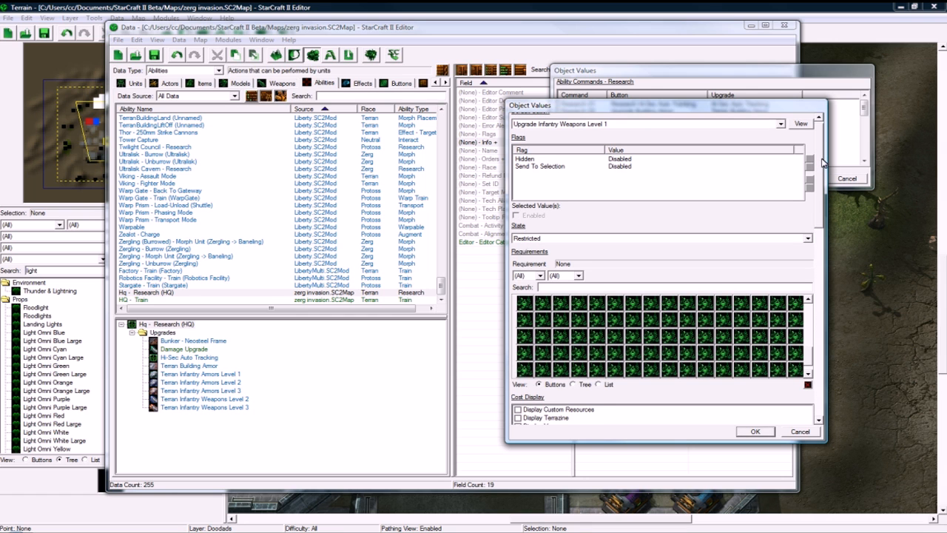
pyautogui.scroll(-3)
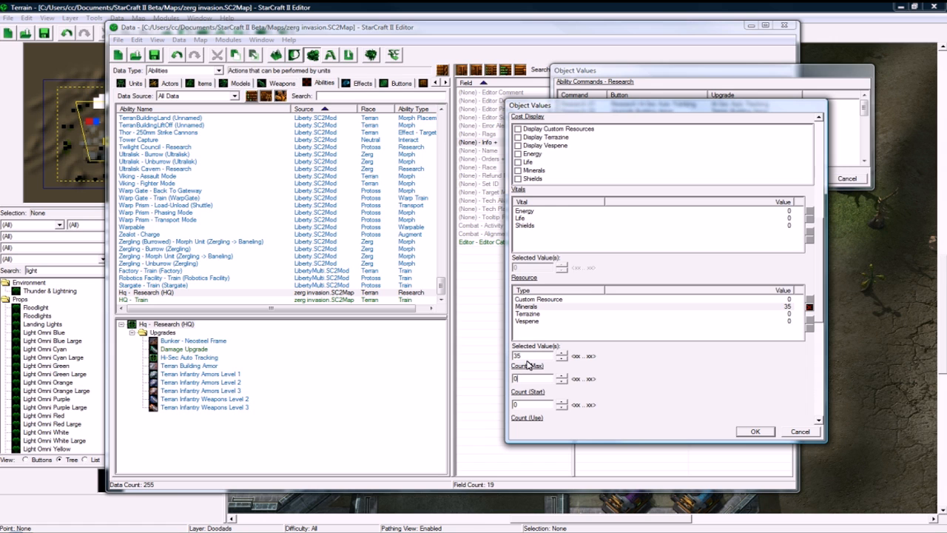
pyautogui.scroll(-3)
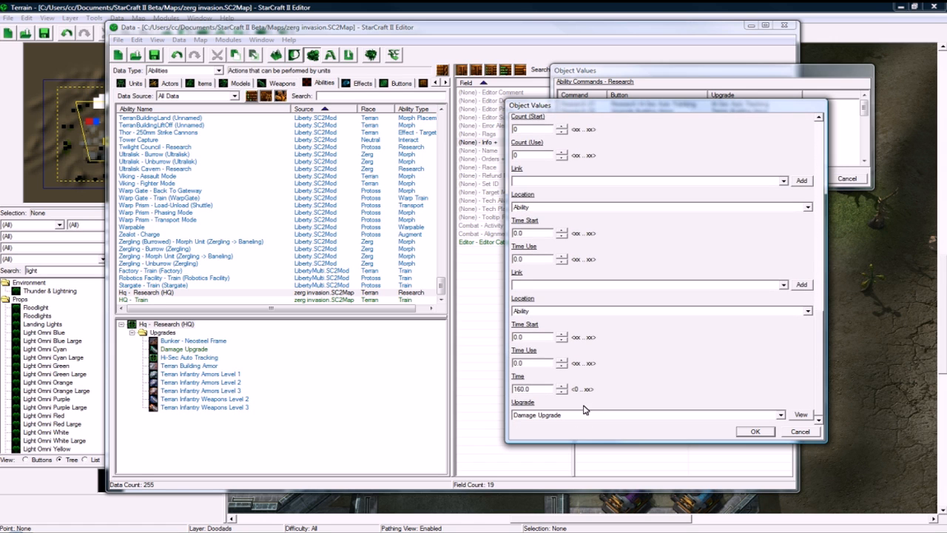
pyautogui.write('15')
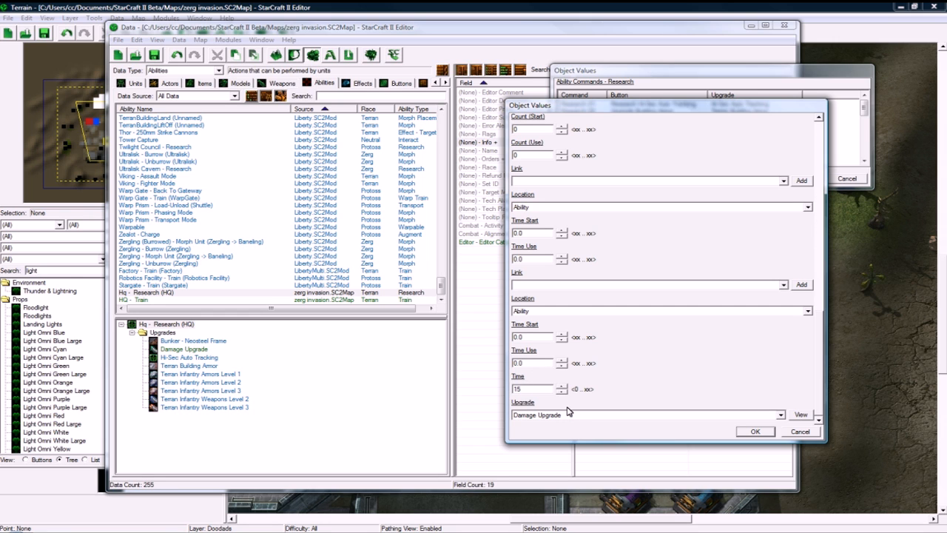
pyautogui.click(644, 414)
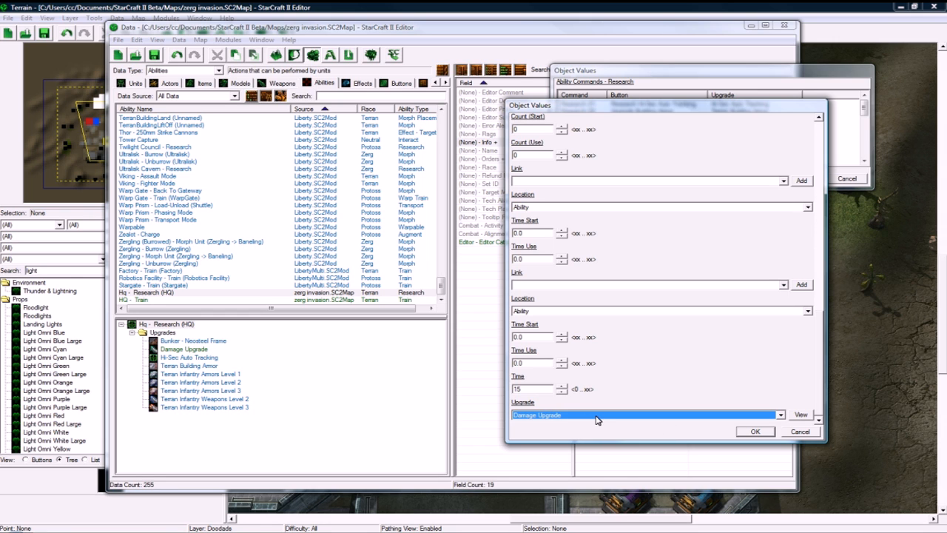